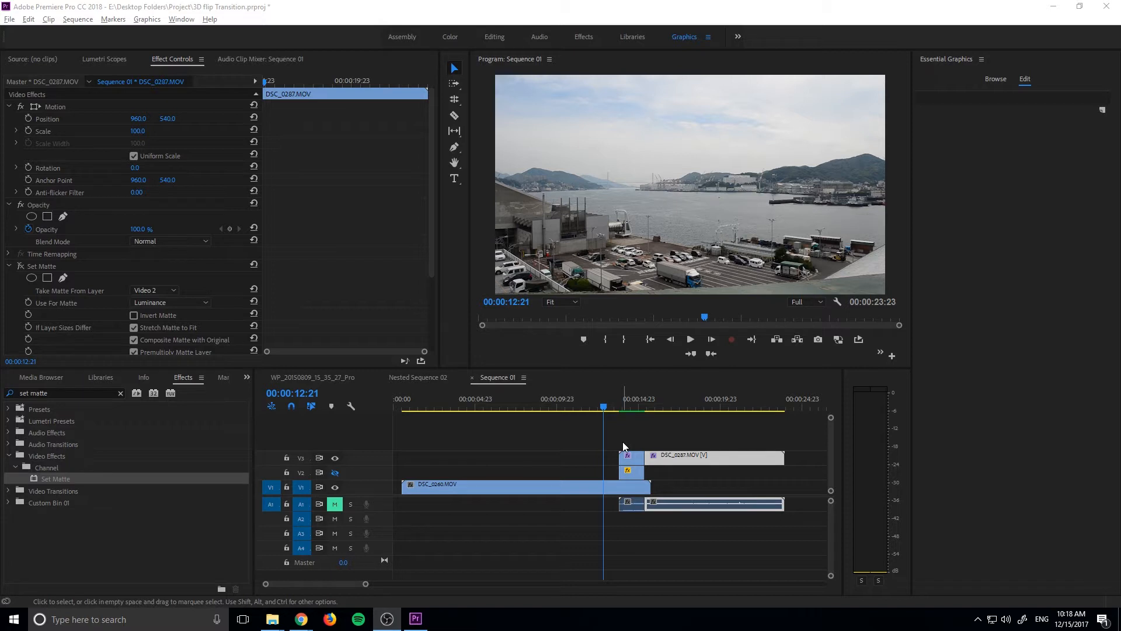
pyautogui.moveTo(617, 441)
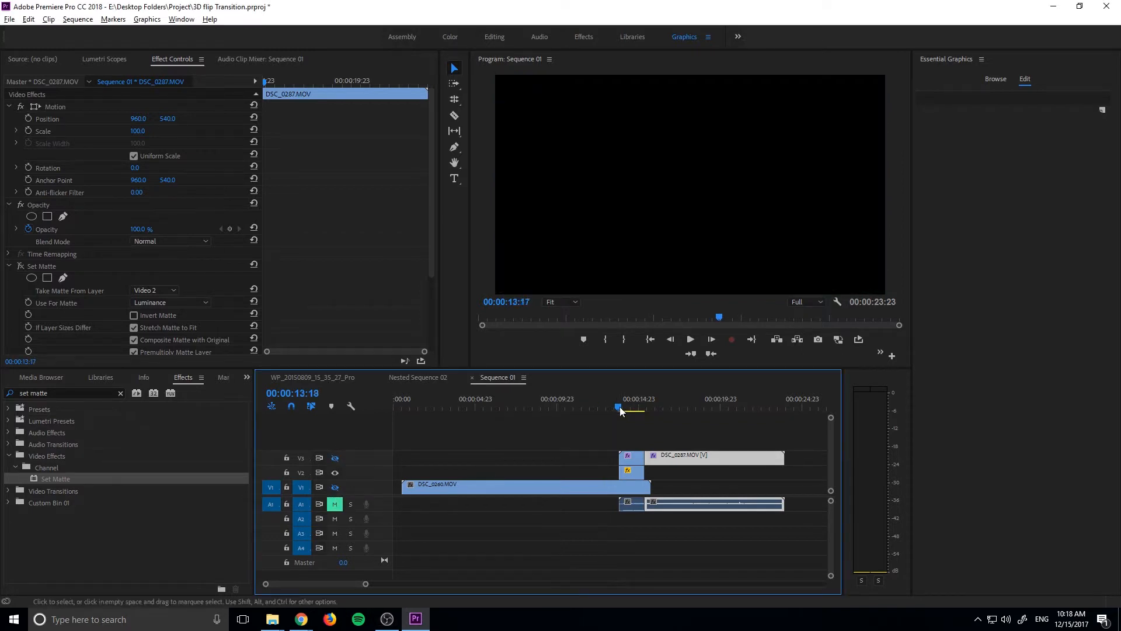
# Scrub through the bars transition, then show the project media and deselect the sequence clips.
pyautogui.click(628, 408)
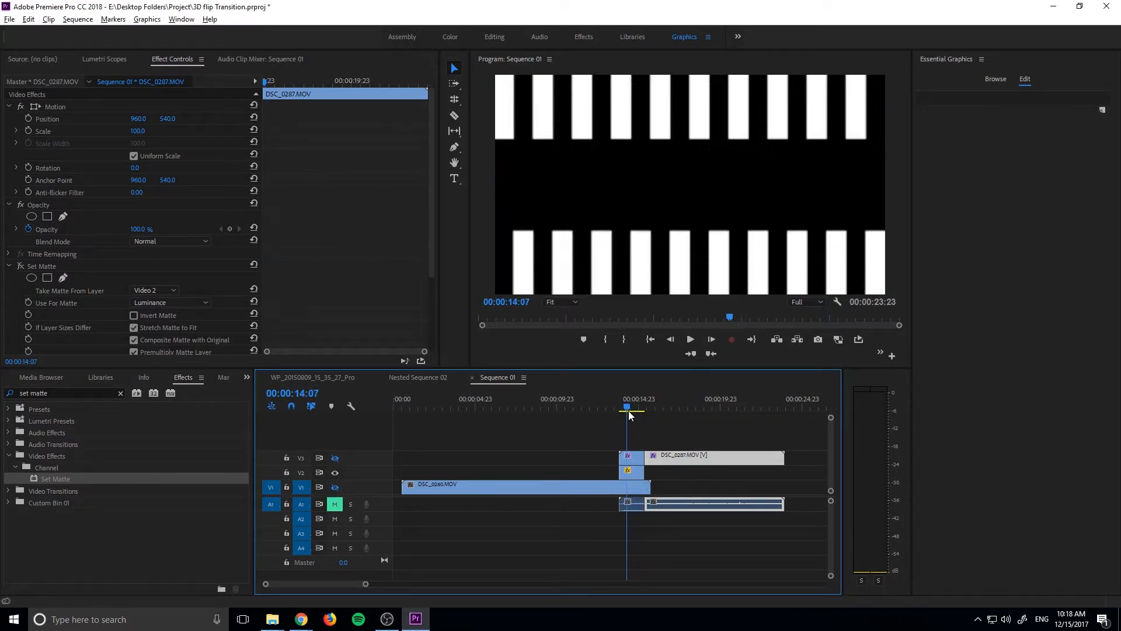
pyautogui.moveTo(628, 407); pyautogui.dragTo(633, 407)
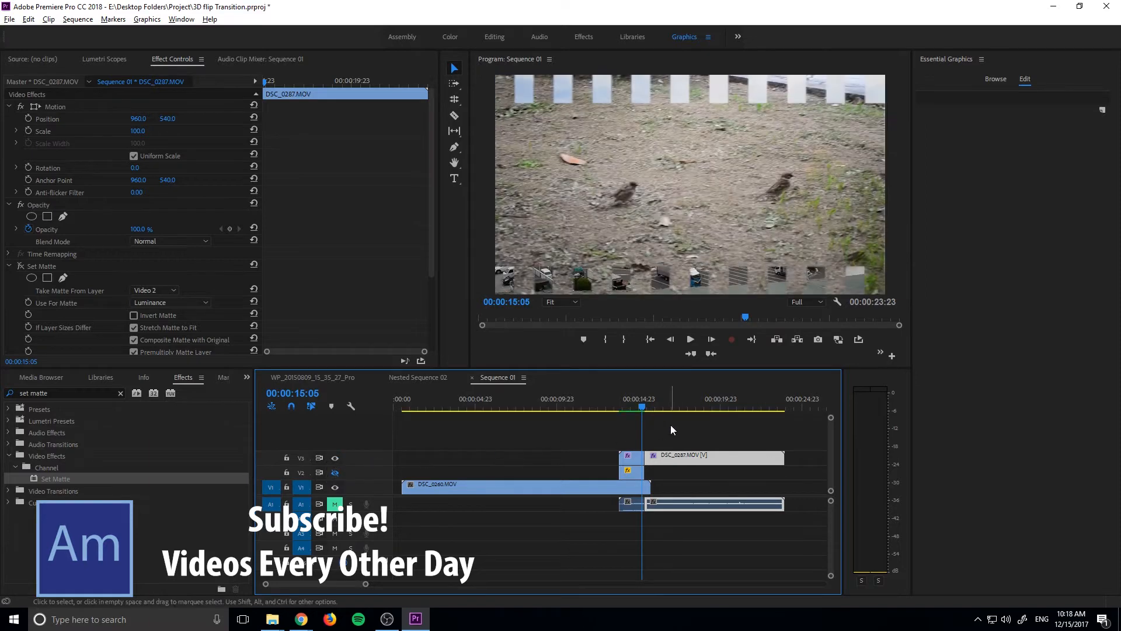
pyautogui.click(637, 408)
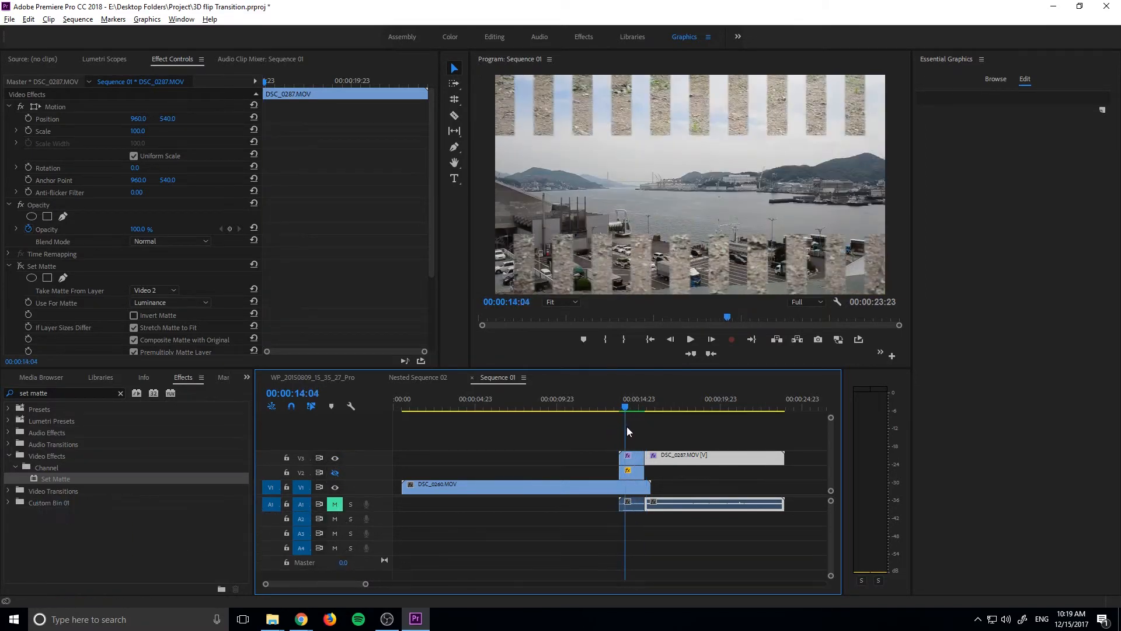
pyautogui.click(628, 408)
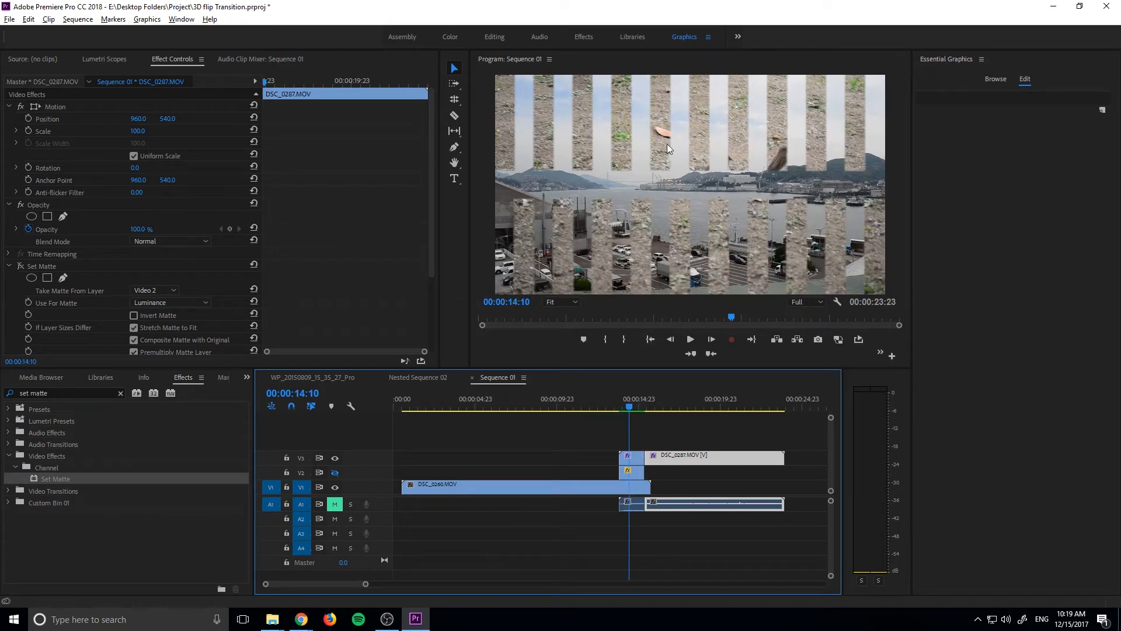
pyautogui.moveTo(628, 408); pyautogui.dragTo(639, 408)
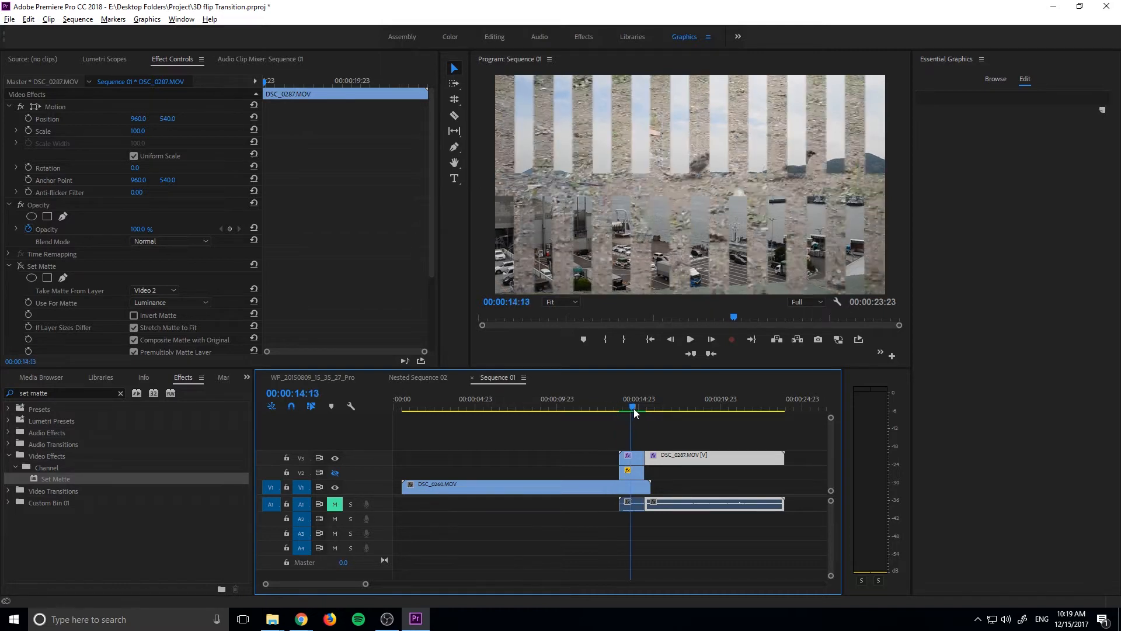
pyautogui.moveTo(635, 408); pyautogui.dragTo(622, 408)
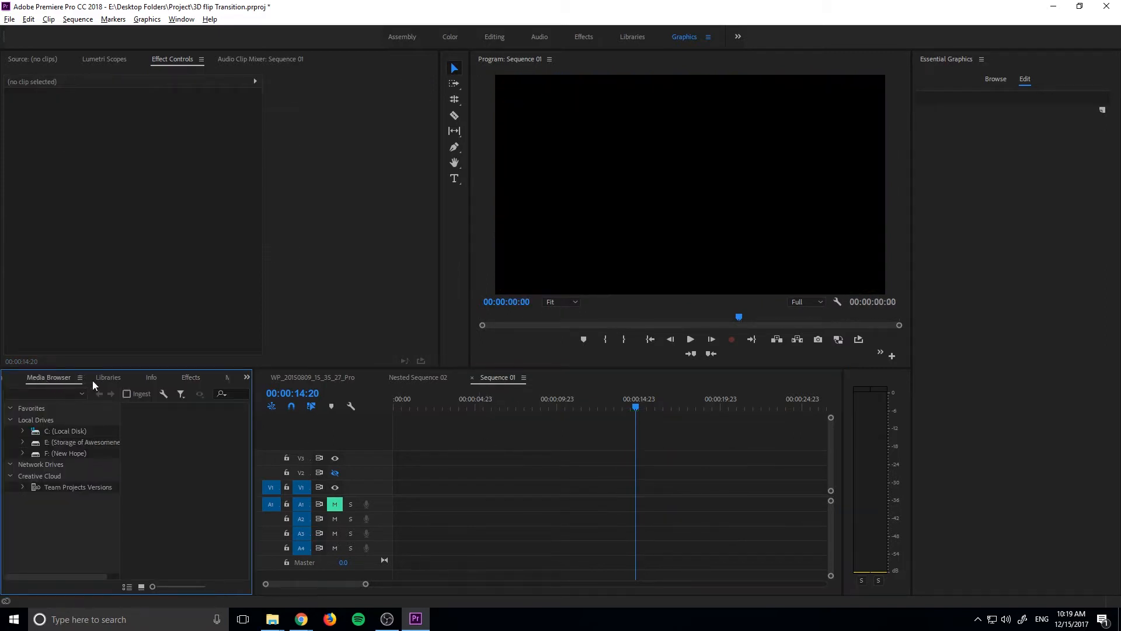
pyautogui.click(45, 376)
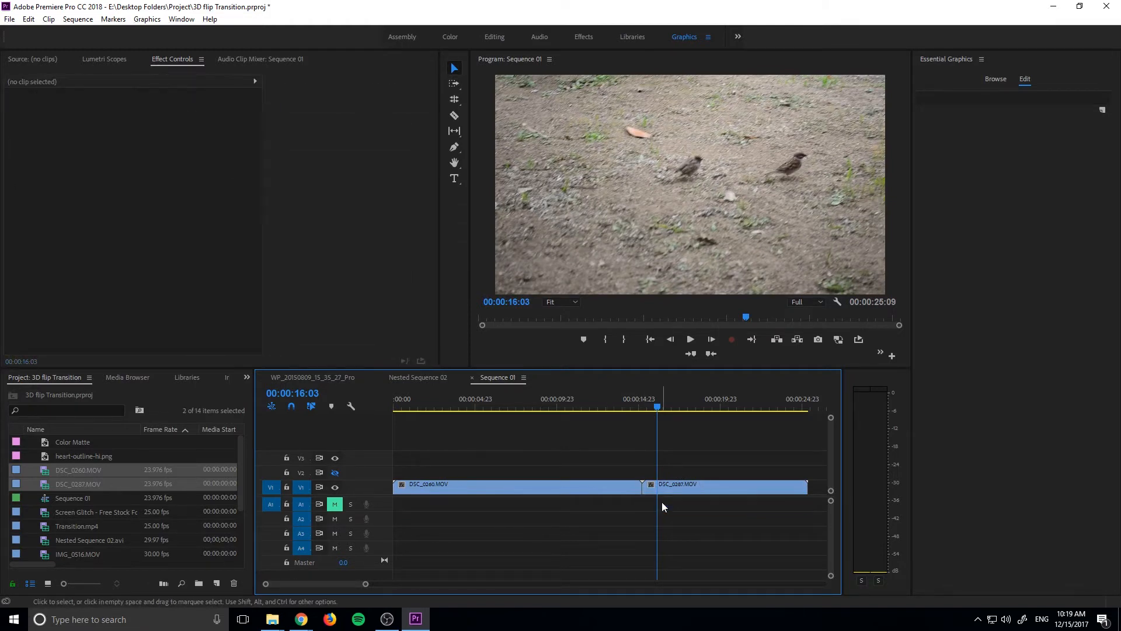
pyautogui.click(395, 398)
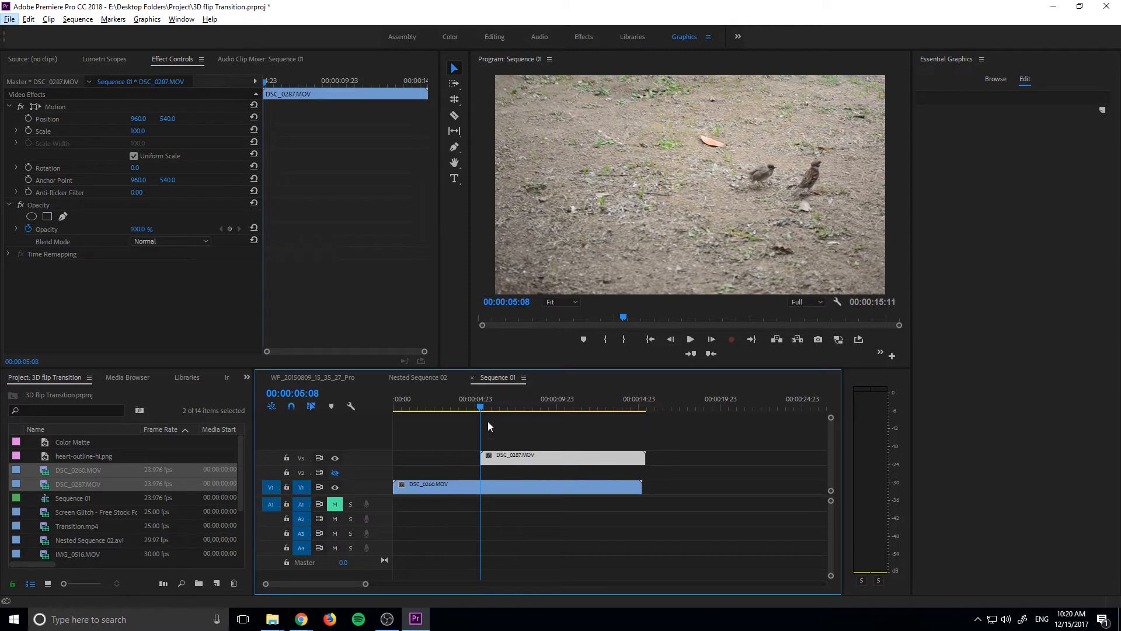
pyautogui.moveTo(477, 460)
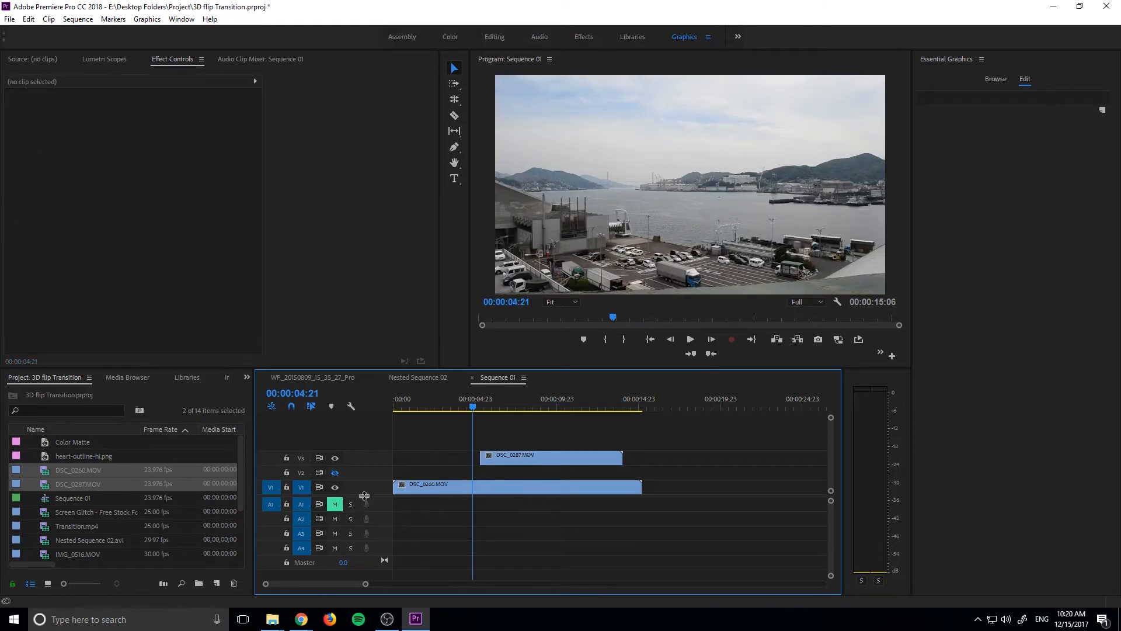
# Preview the Transition.mp4 bars clip on V3, scaled up to 441.
pyautogui.scroll(-3)
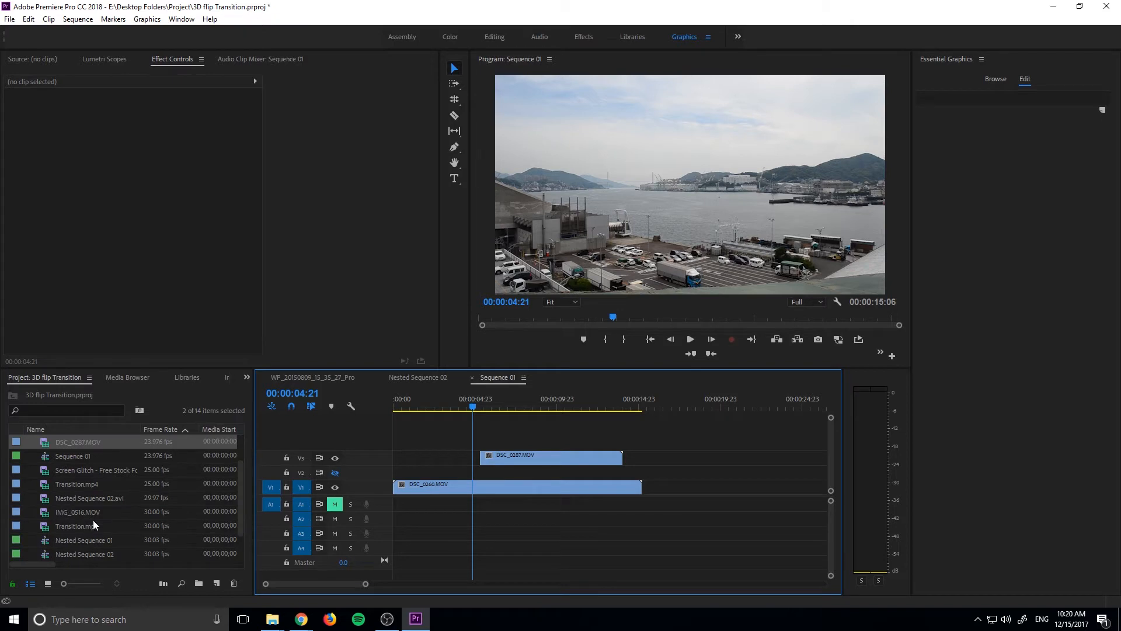
pyautogui.scroll(-3)
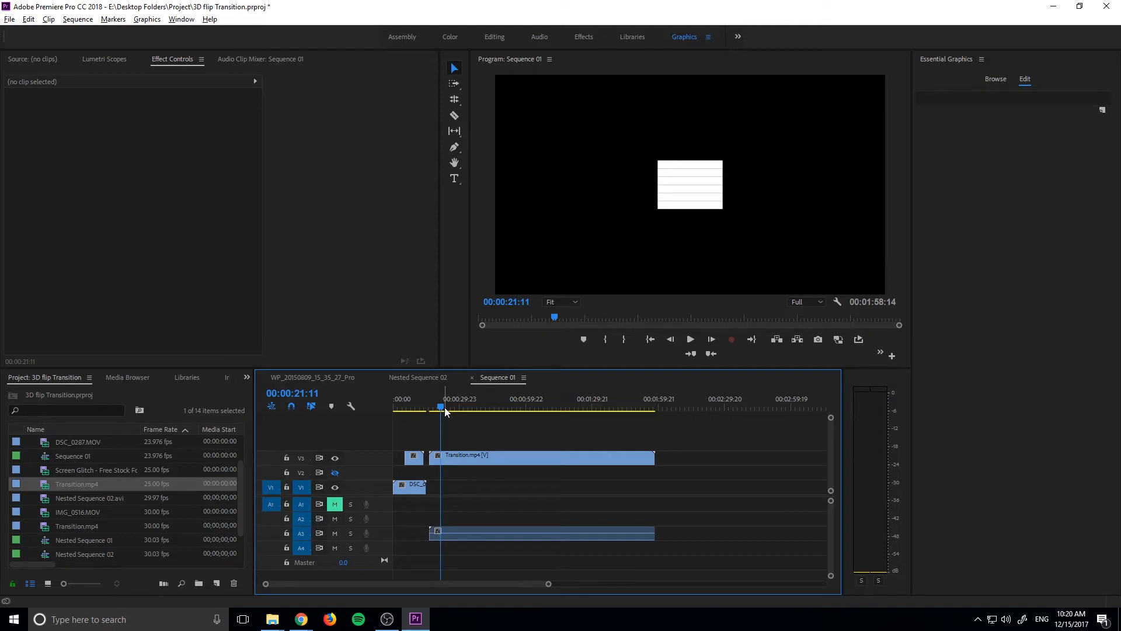
pyautogui.moveTo(441, 406); pyautogui.dragTo(457, 406)
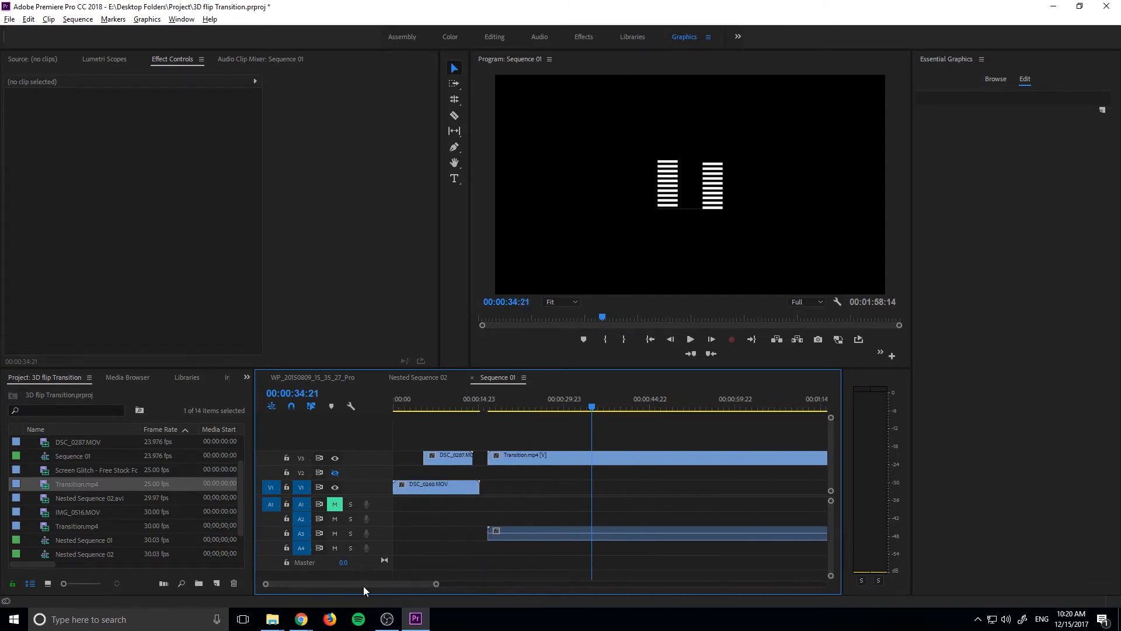
pyautogui.click(613, 456)
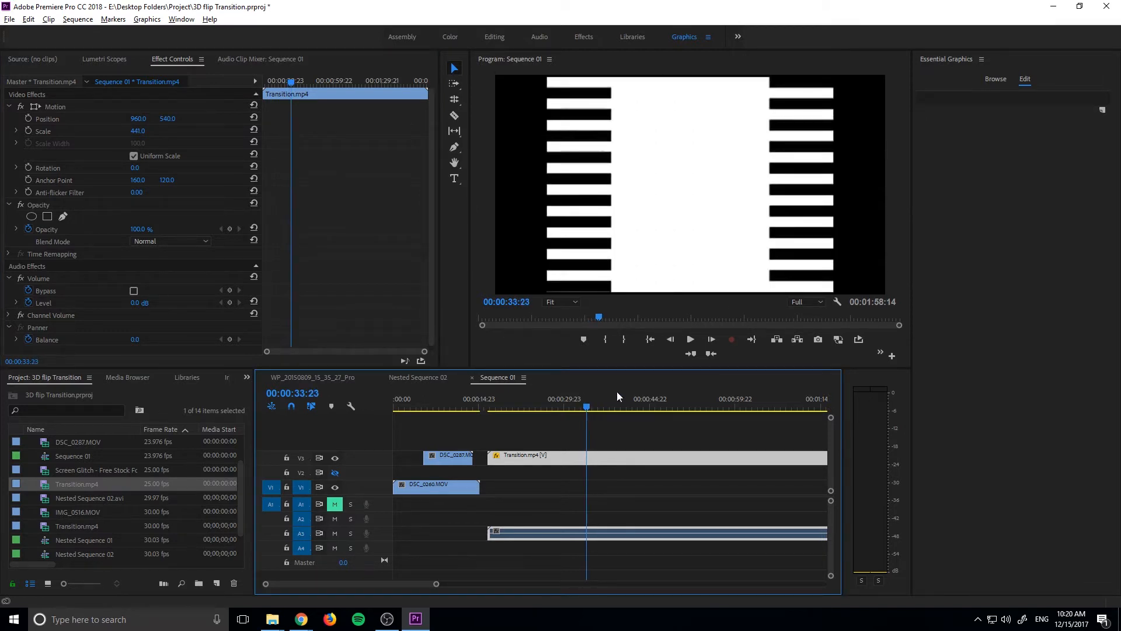
# Step frame by frame to the all-white bars frame and check both pieces around the cut.
pyautogui.click(669, 338)
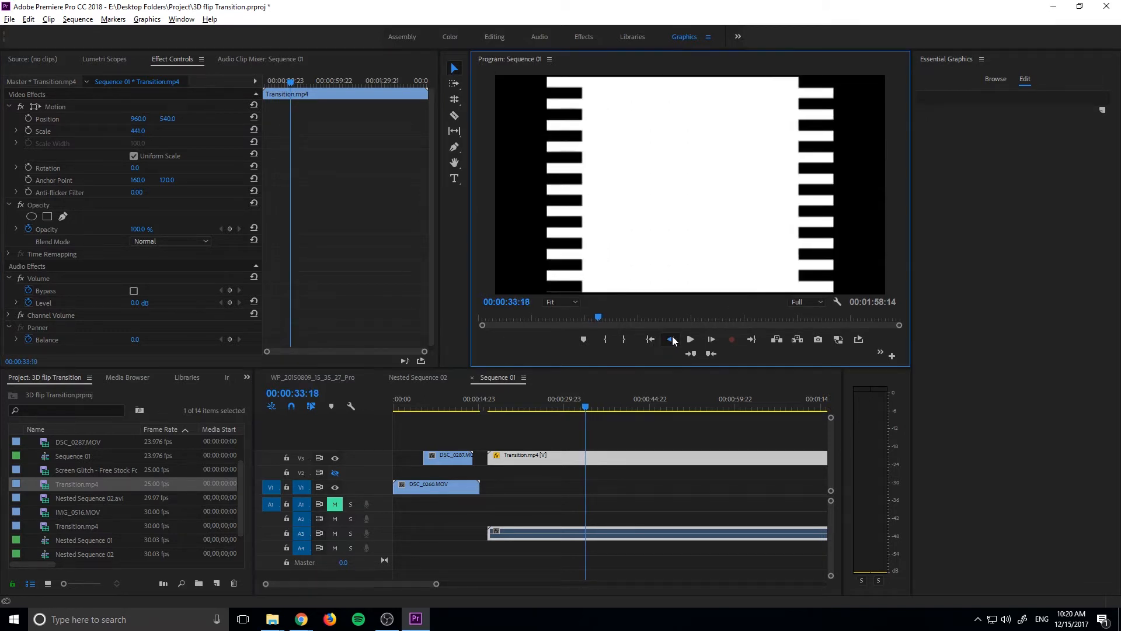
pyautogui.click(650, 339)
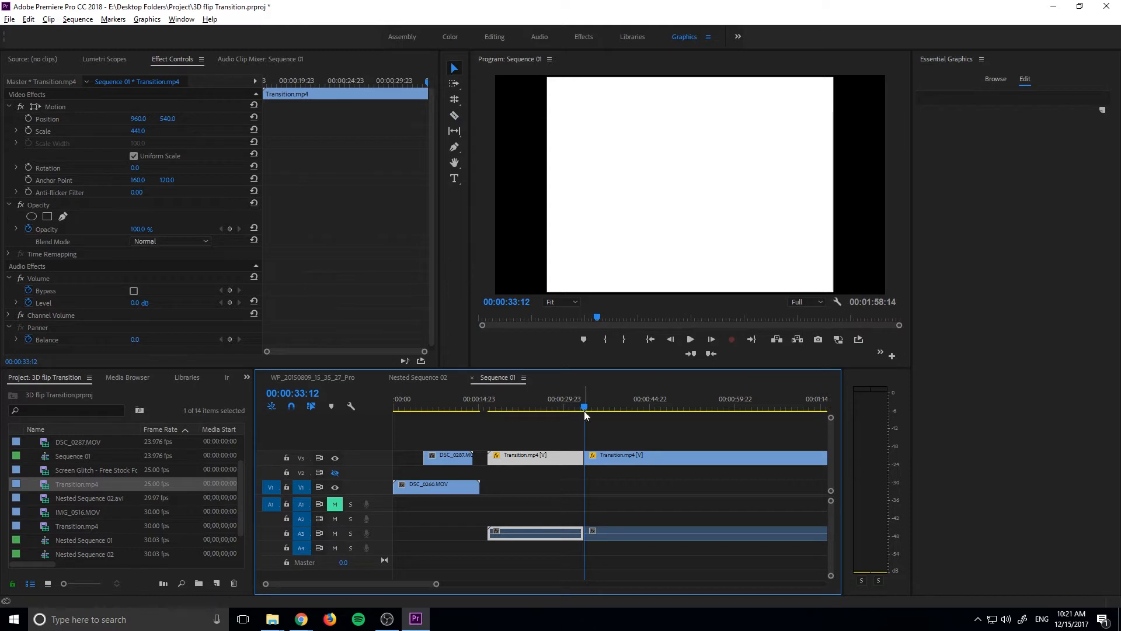
pyautogui.click(688, 338)
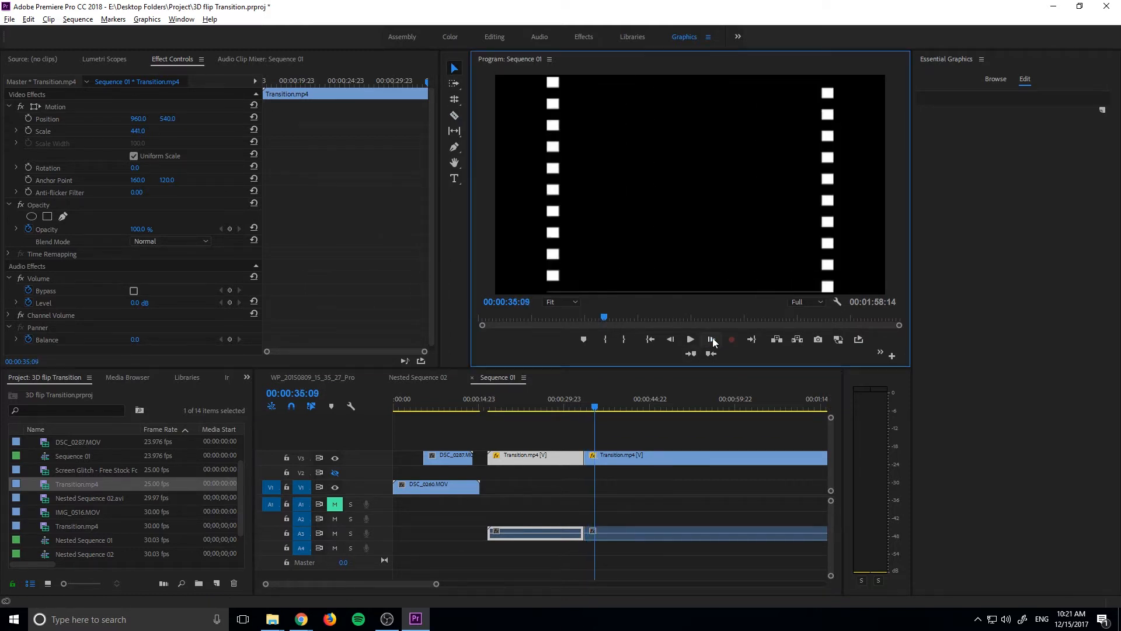
pyautogui.click(710, 339)
pyautogui.write('set matte')
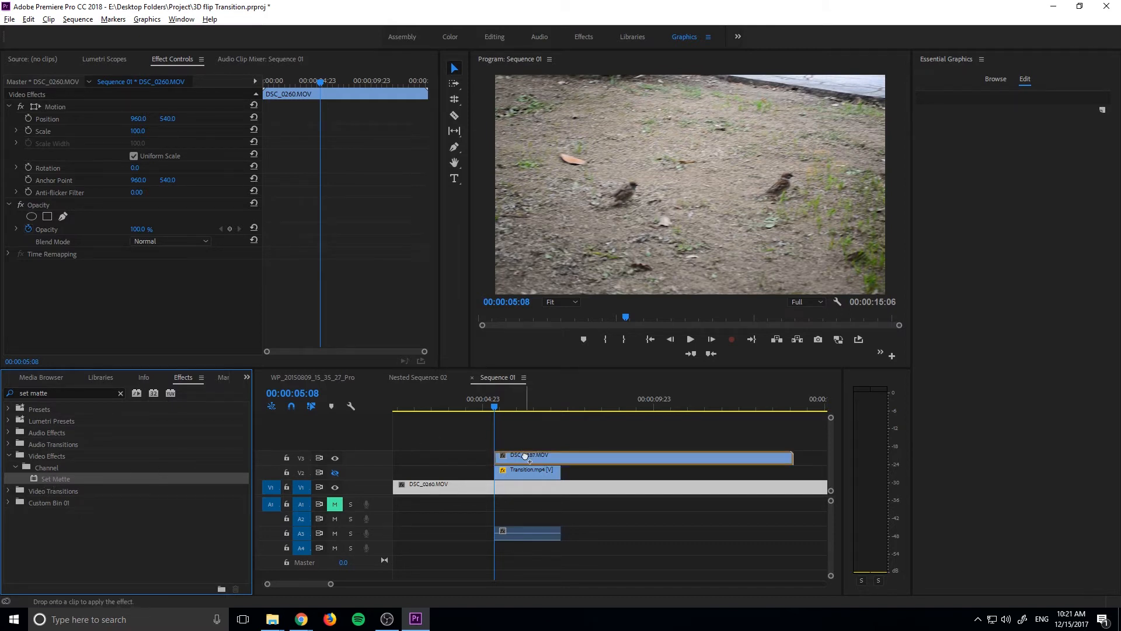
# On DSC_0287, set Set Matte's Use For Matte to Luminance and show the bars track again.
pyautogui.click(529, 456)
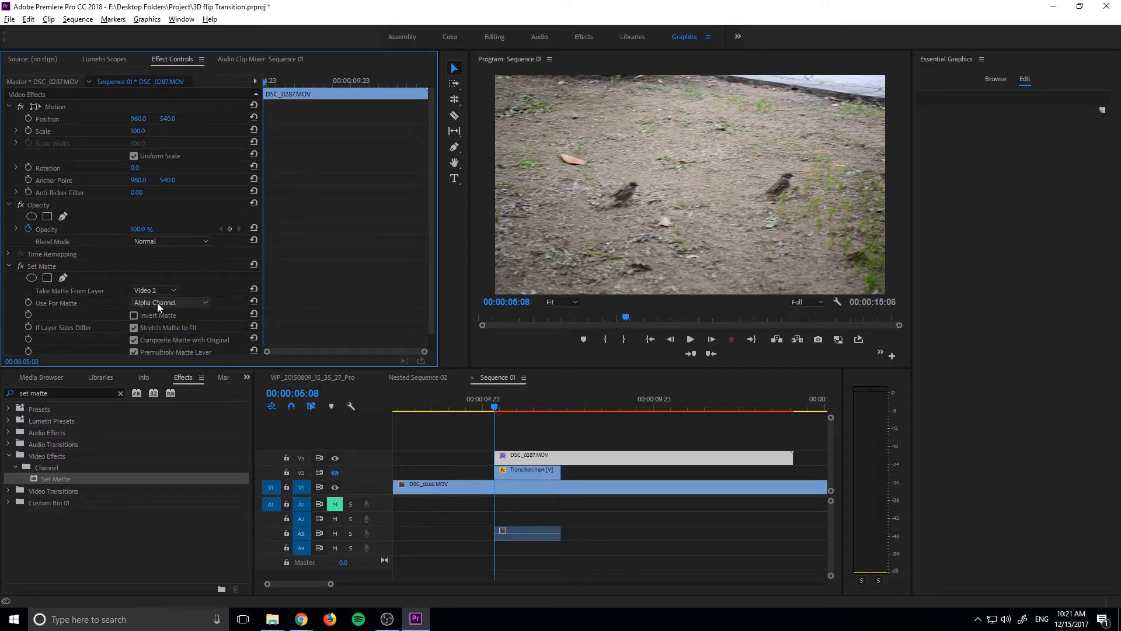
pyautogui.moveTo(160, 305)
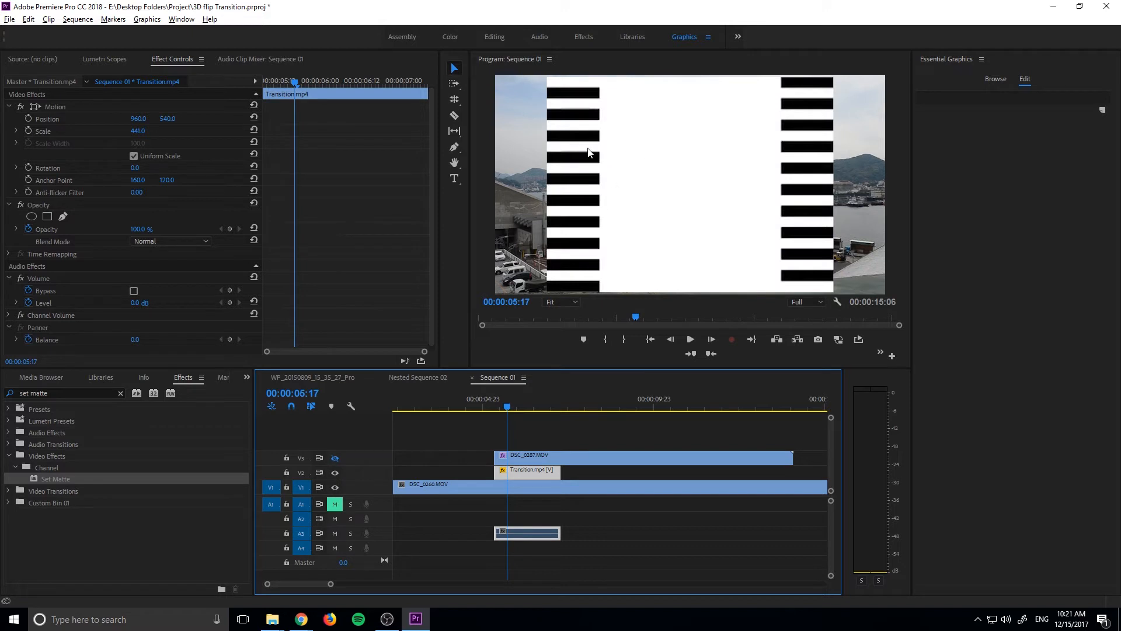
pyautogui.moveTo(800, 111)
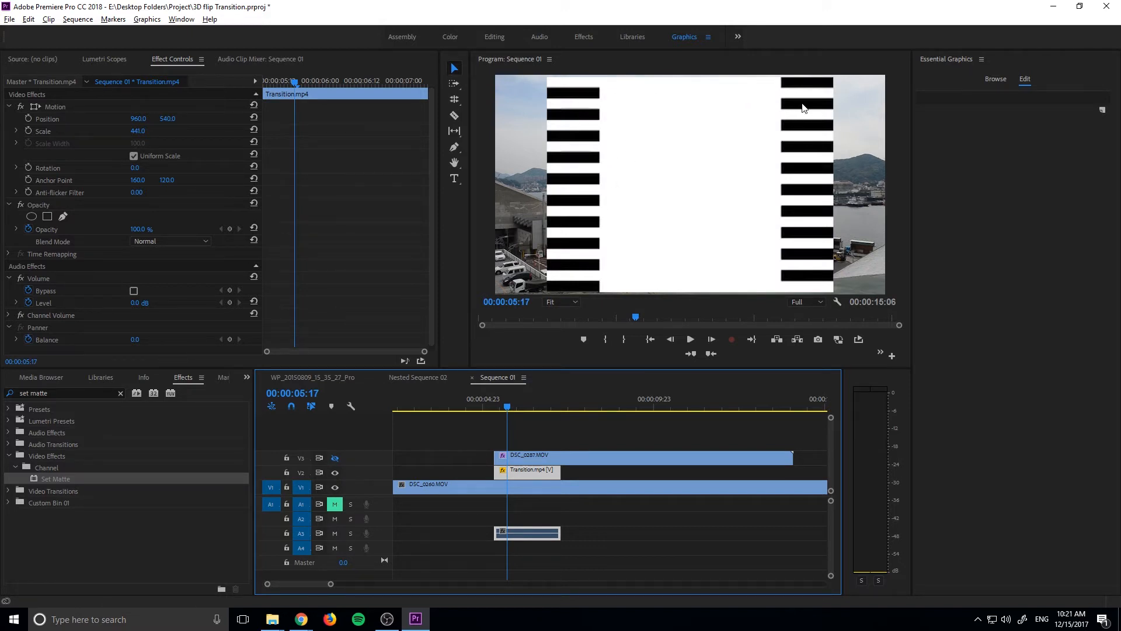
pyautogui.moveTo(812, 114)
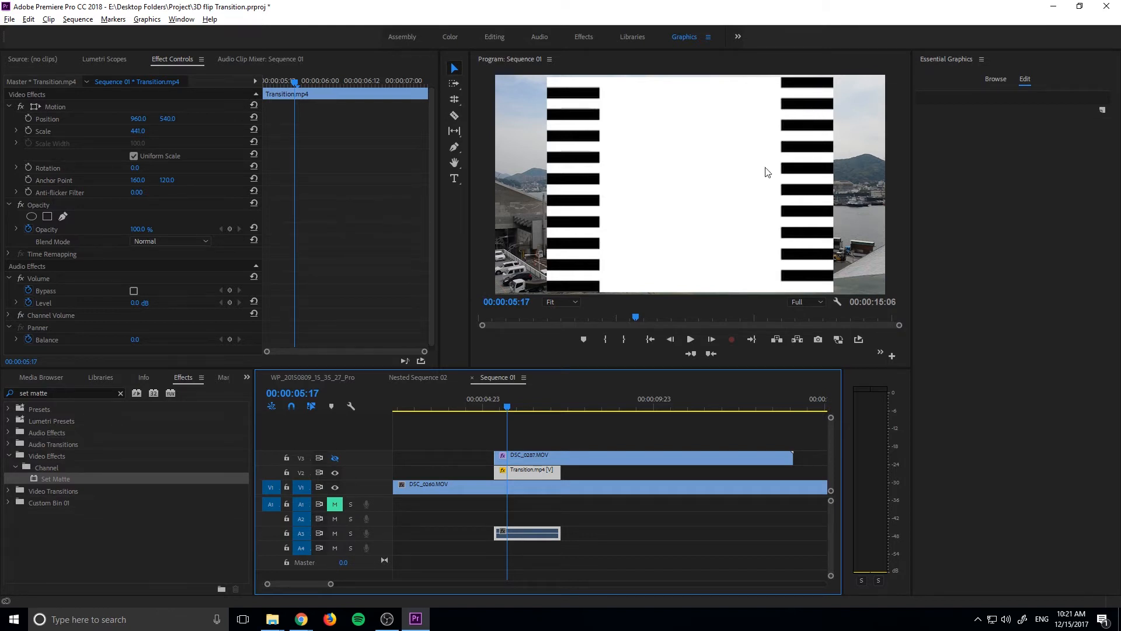
pyautogui.moveTo(817, 142)
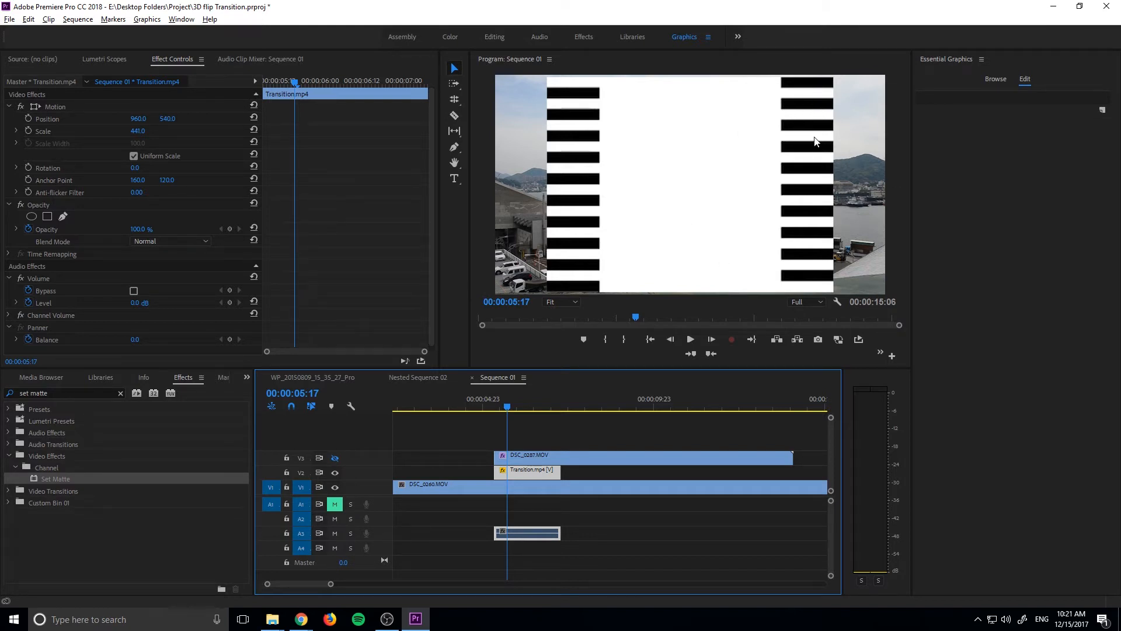
pyautogui.moveTo(188, 253)
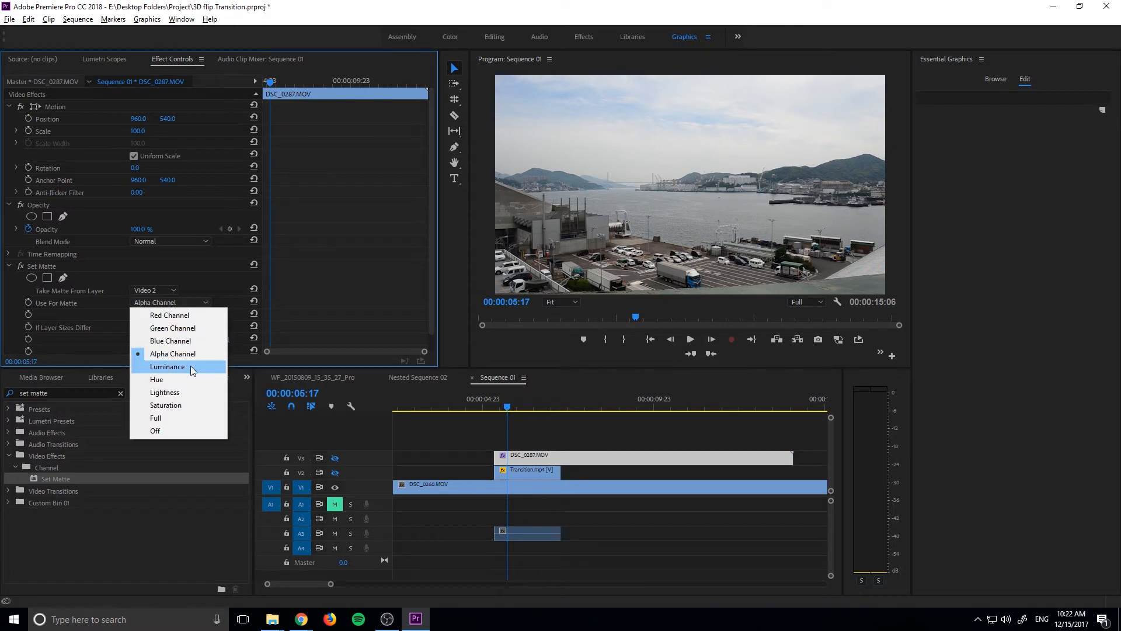
pyautogui.click(166, 366)
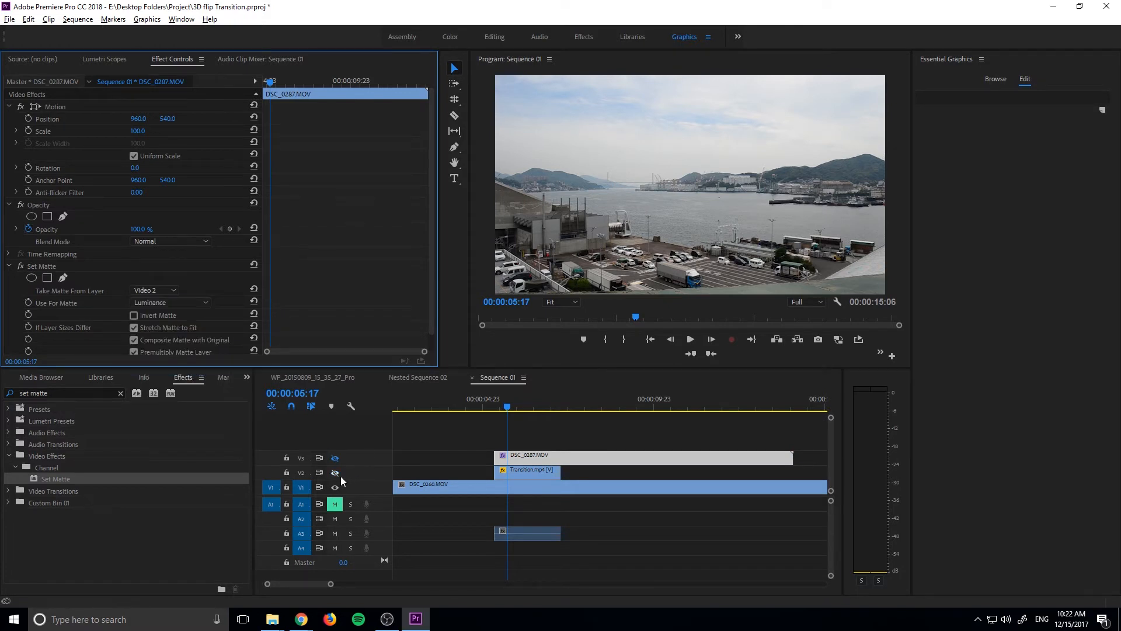
pyautogui.moveTo(334, 471)
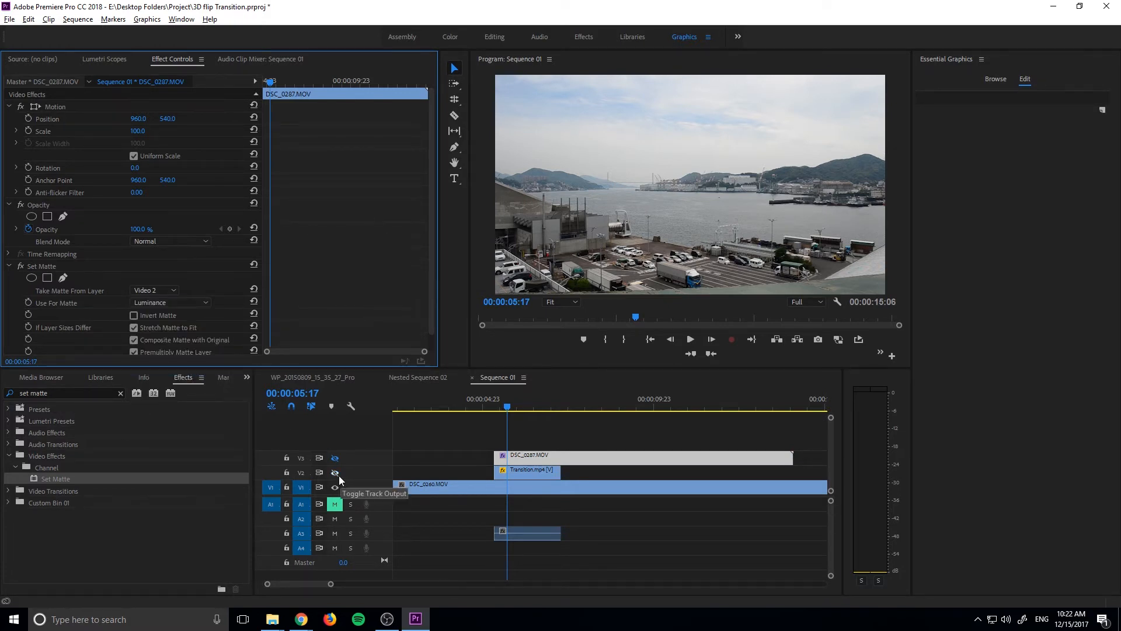
pyautogui.click(334, 472)
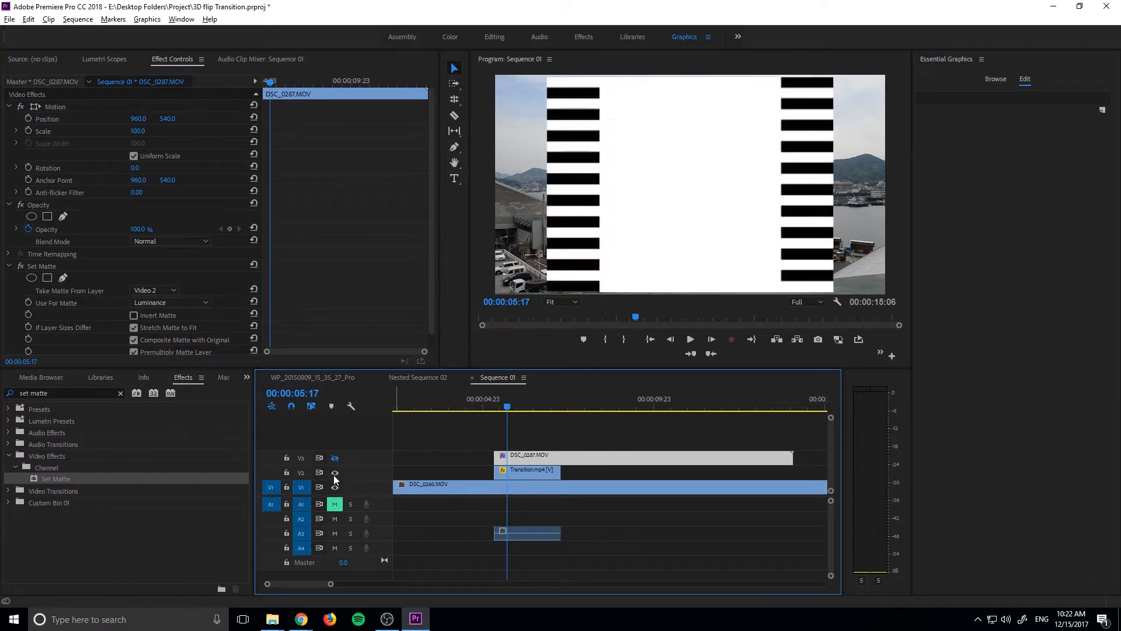
pyautogui.moveTo(334, 471)
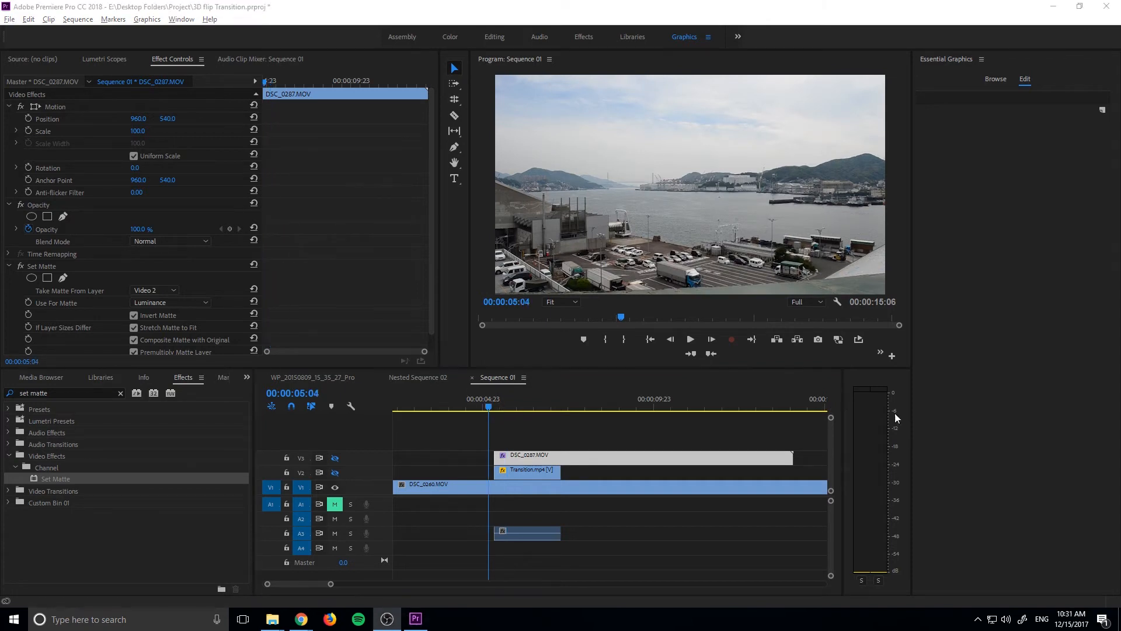
# Uncheck Invert Matte on DSC_0287 and preview the striped transition from the ruler.
pyautogui.click(532, 409)
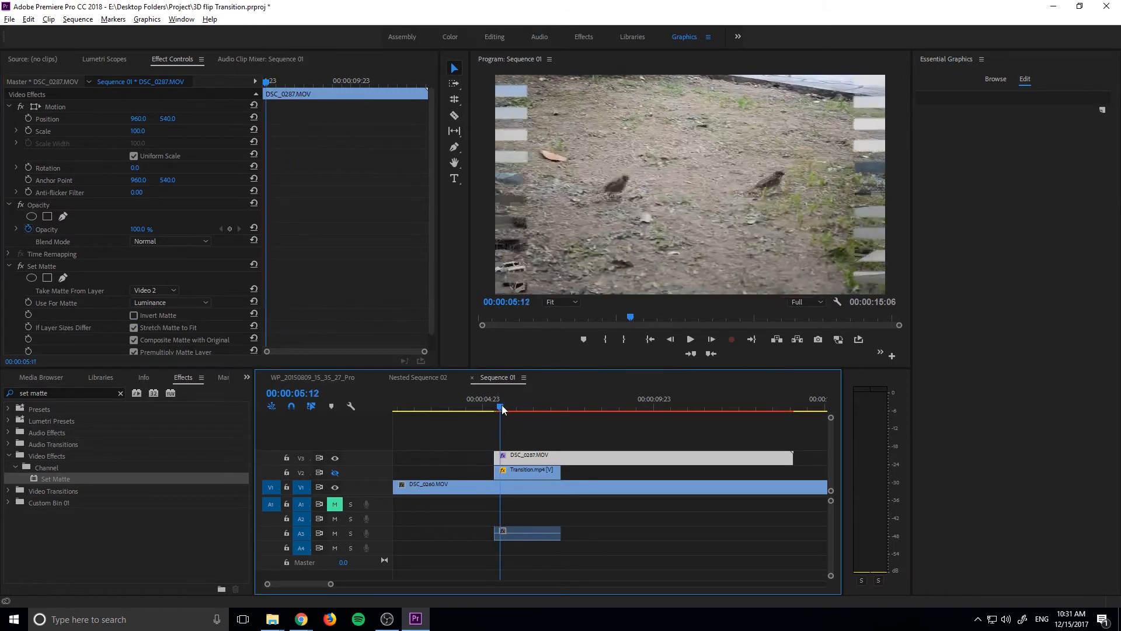
pyautogui.click(545, 407)
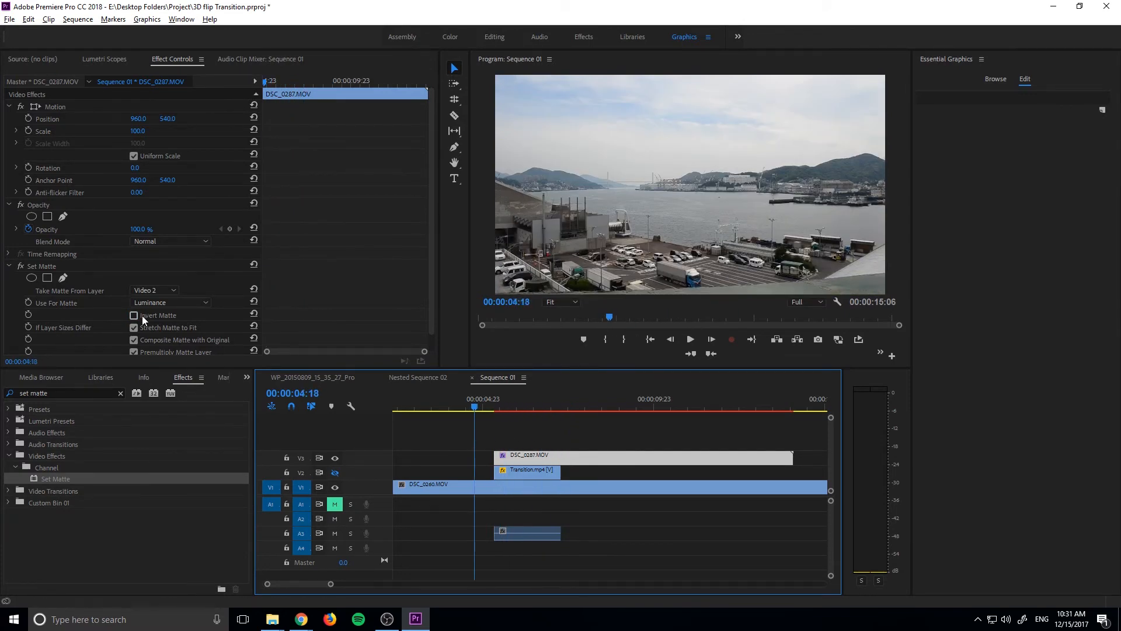
pyautogui.click(497, 407)
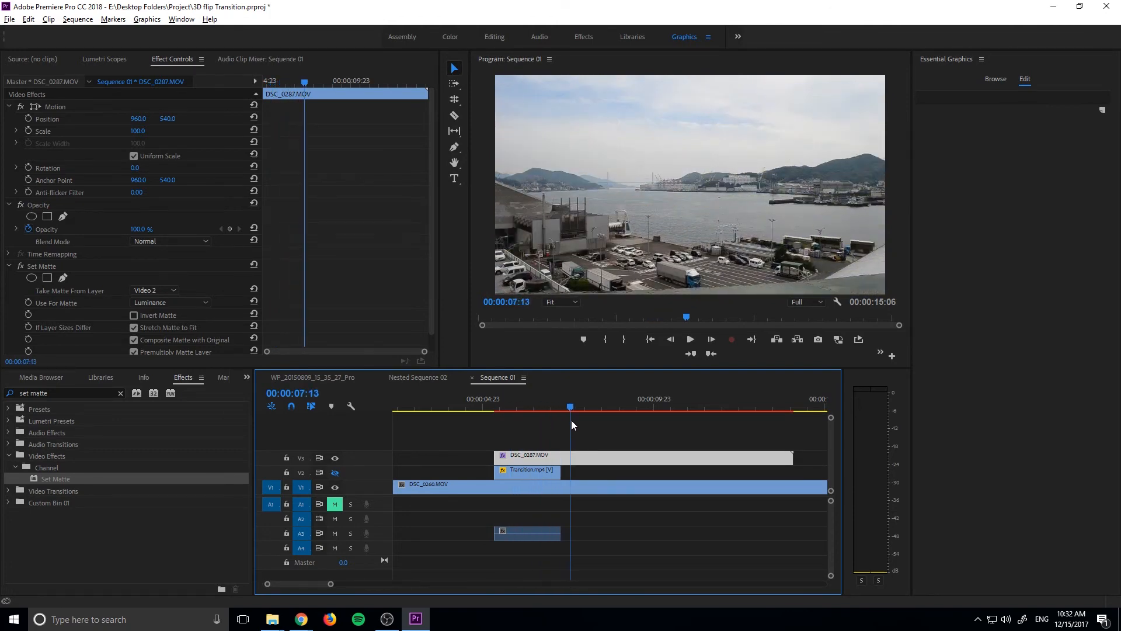
# Re-enable Invert Matte on DSC_0287 and toggle the V2 Transition track output off and on.
pyautogui.click(495, 408)
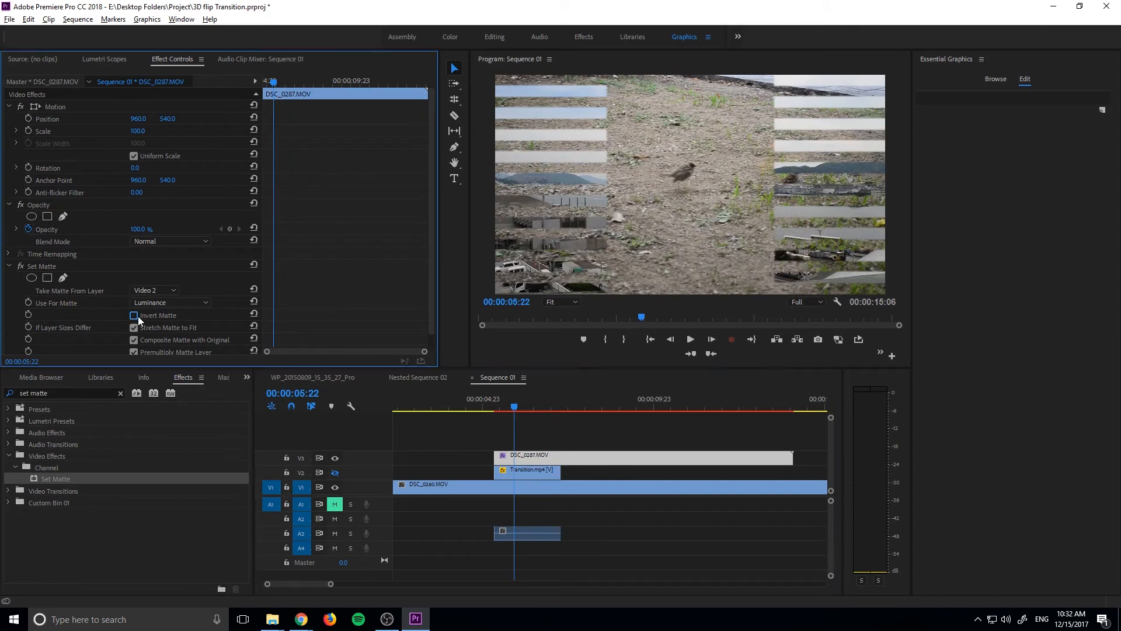
pyautogui.click(134, 316)
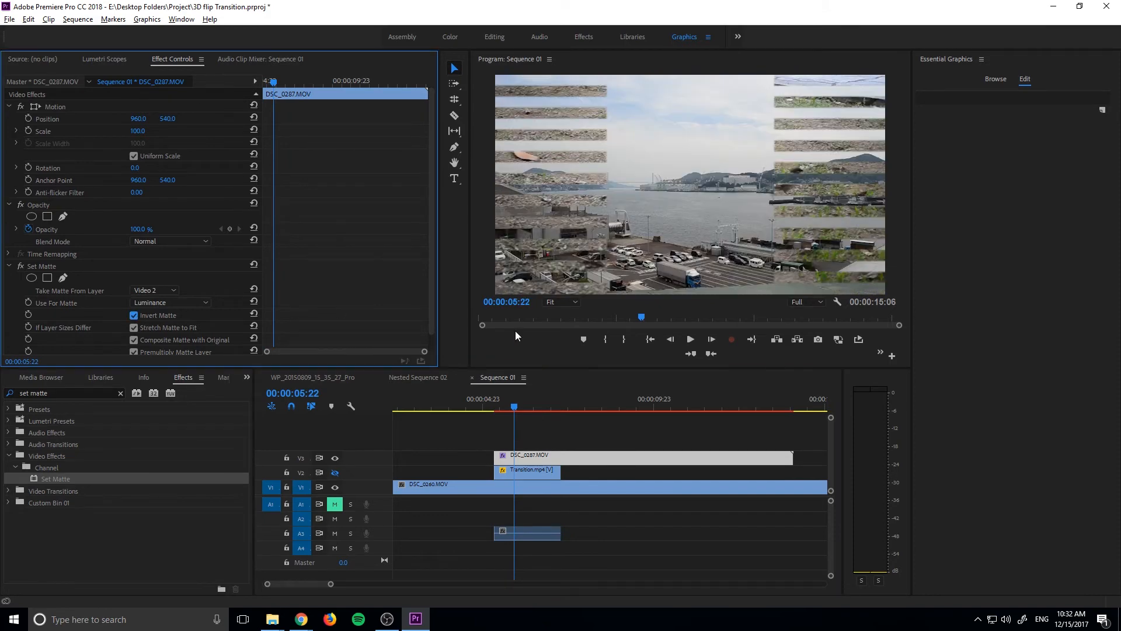
pyautogui.click(334, 473)
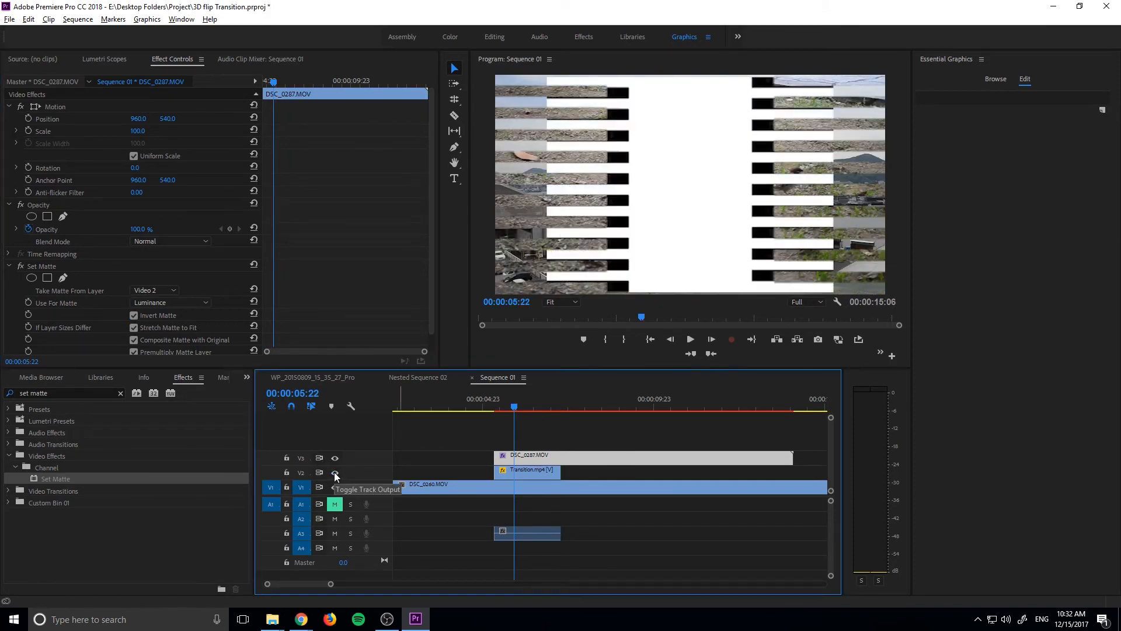
pyautogui.click(333, 473)
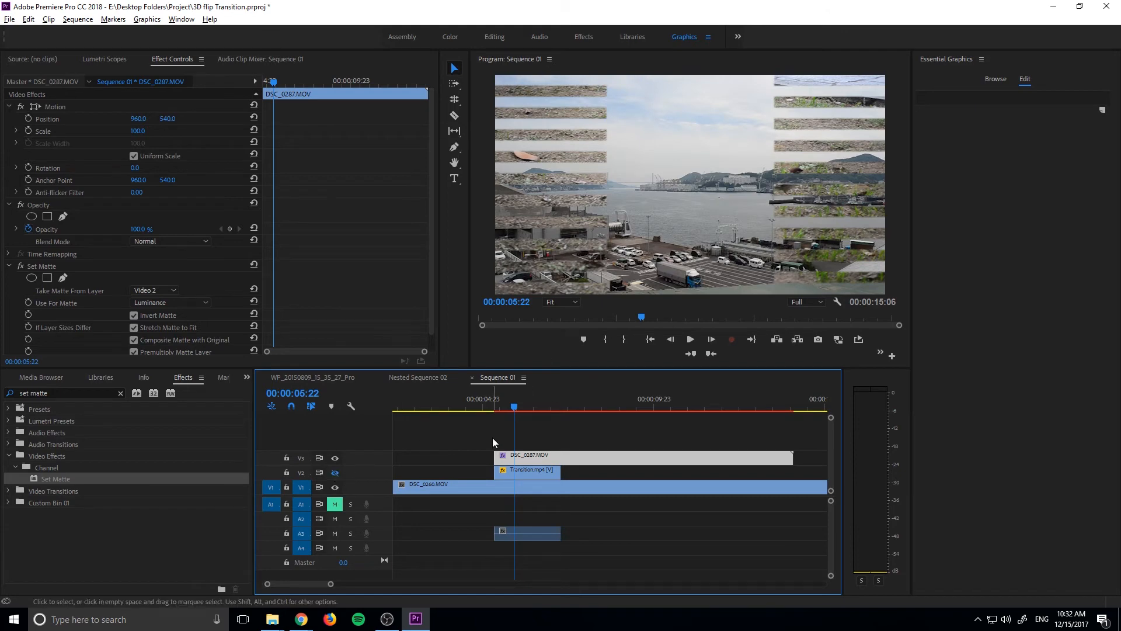
# Scrub the playhead through and past the transition to check the harbour reveal.
pyautogui.click(541, 407)
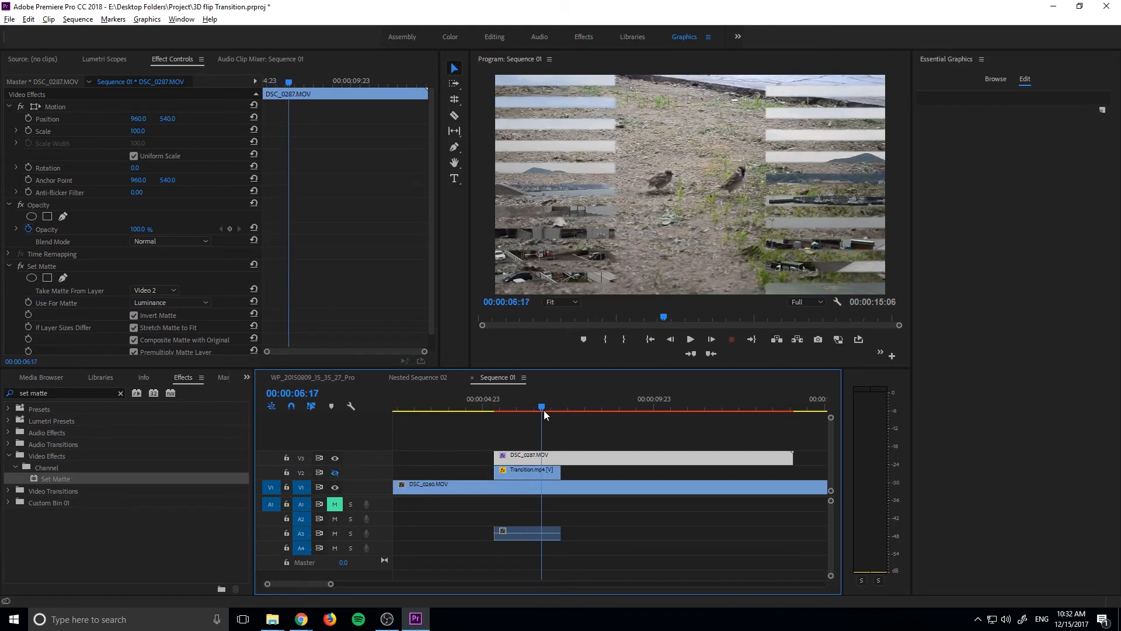
pyautogui.click(585, 408)
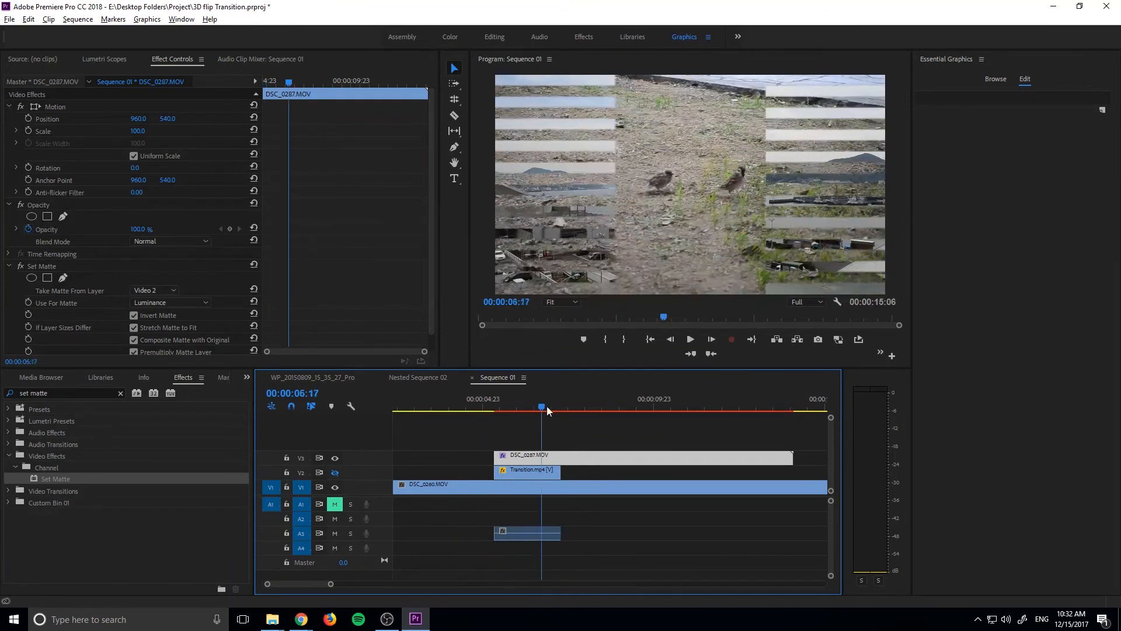
pyautogui.moveTo(541, 407); pyautogui.dragTo(661, 407)
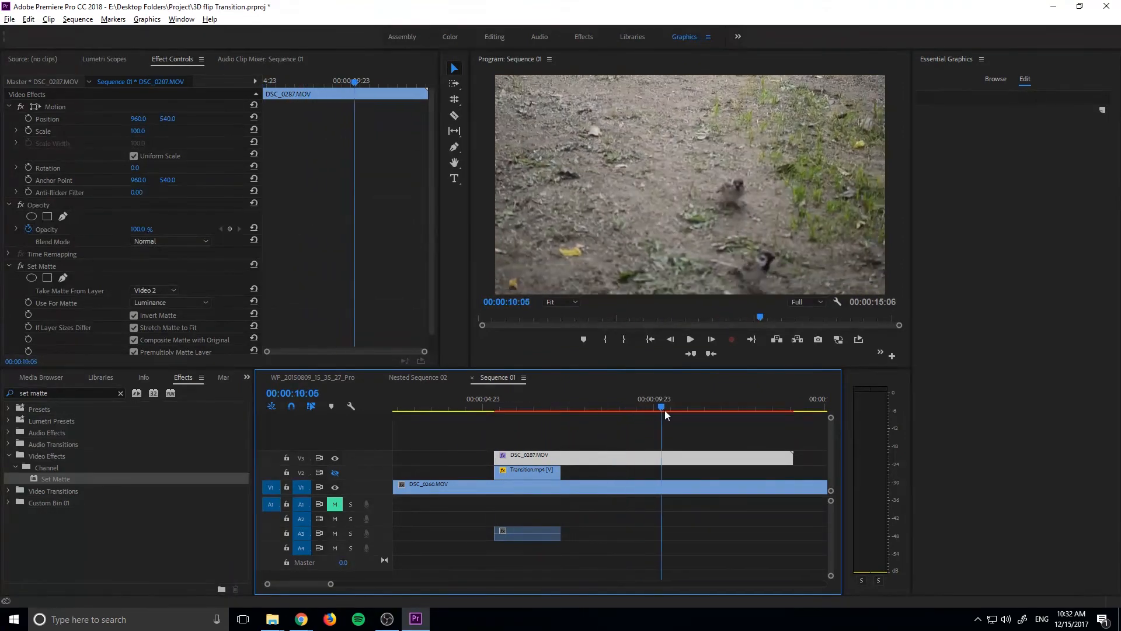
pyautogui.click(504, 408)
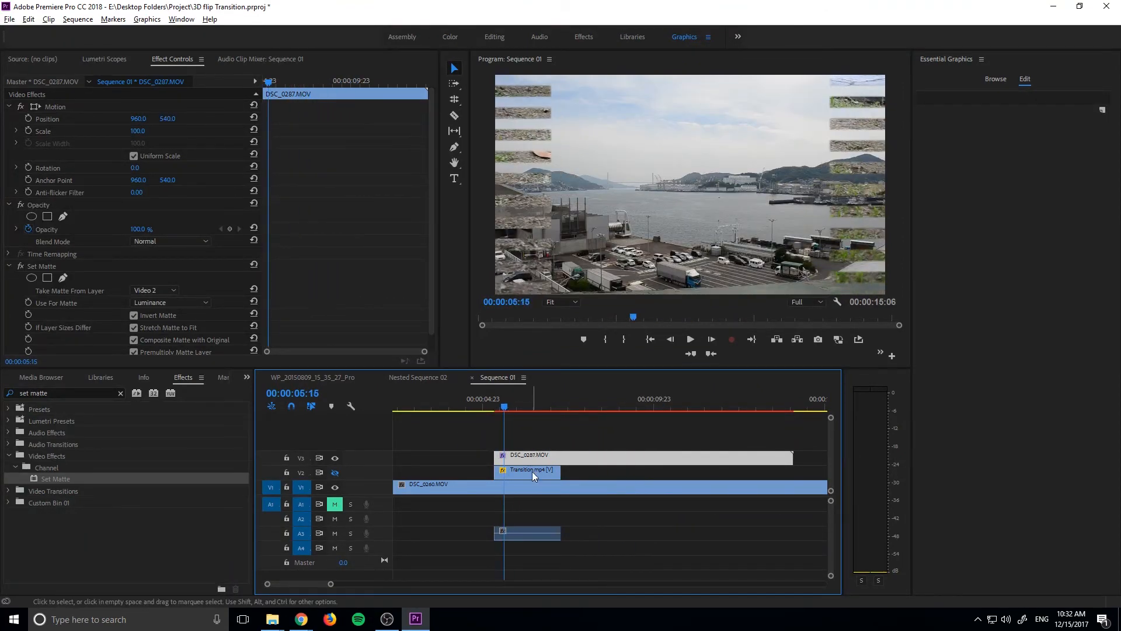
pyautogui.click(526, 470)
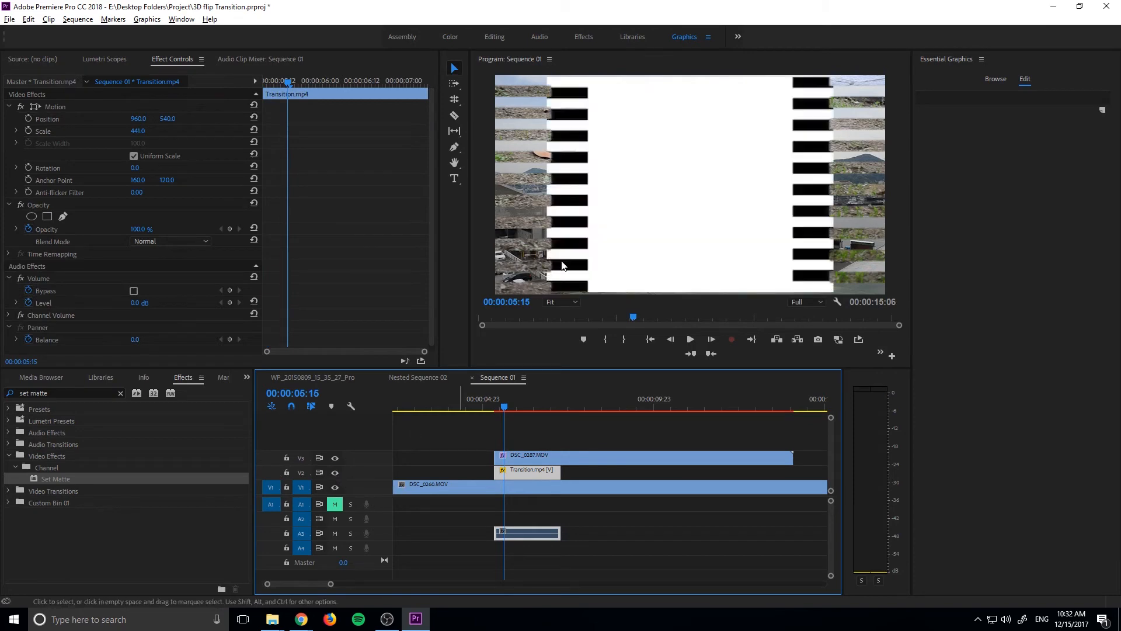
pyautogui.click(494, 398)
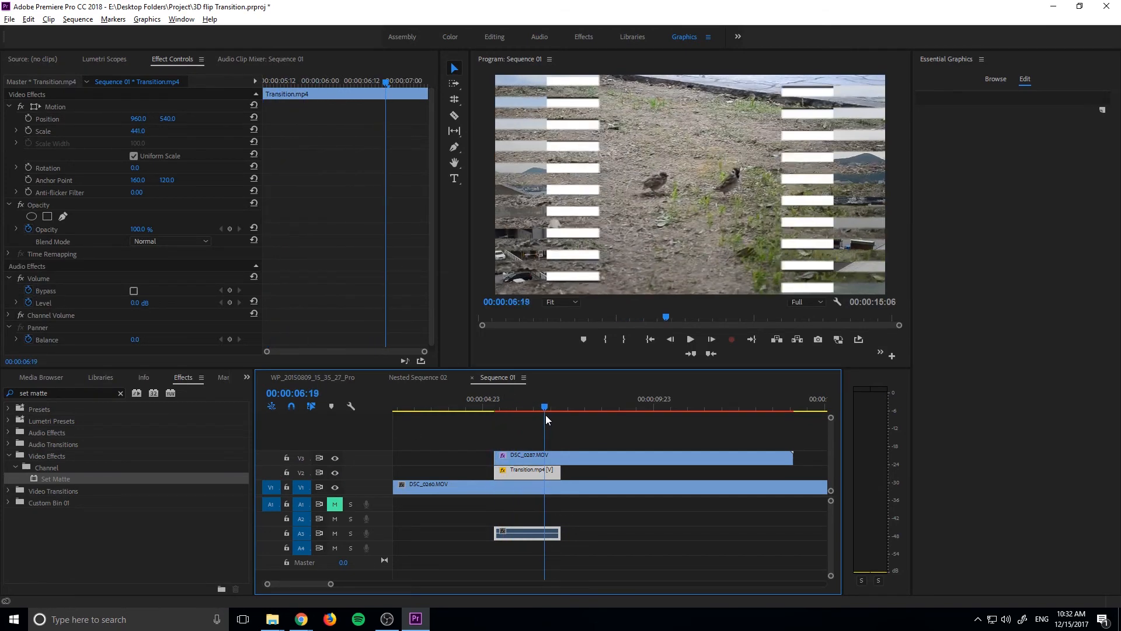
pyautogui.click(498, 408)
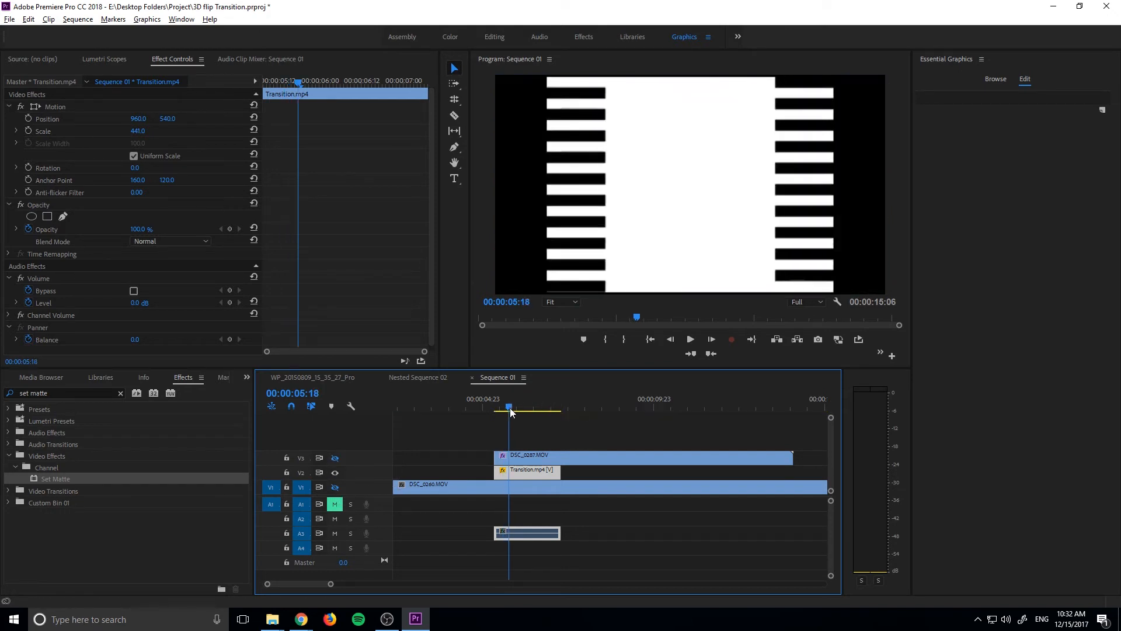
pyautogui.moveTo(509, 408); pyautogui.dragTo(532, 407)
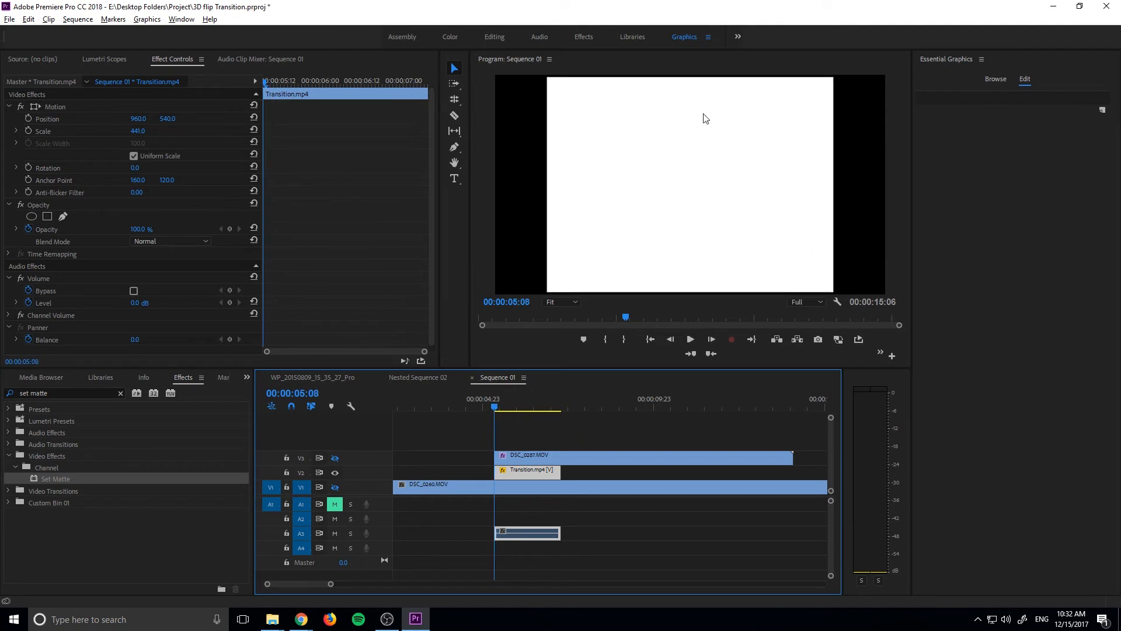
pyautogui.moveTo(350, 479)
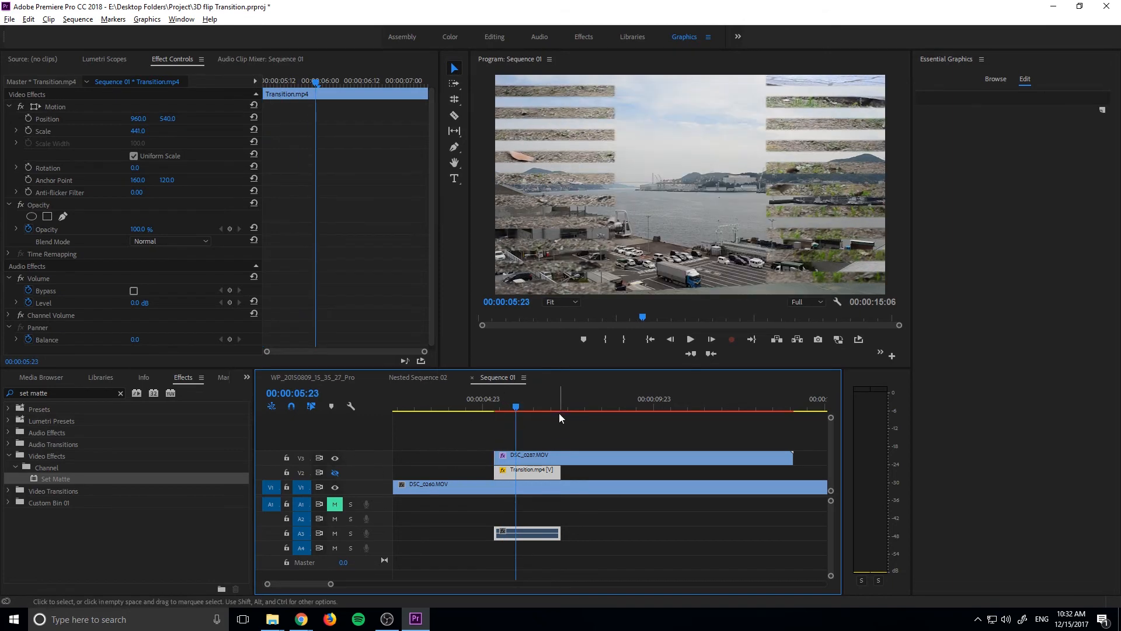
pyautogui.click(561, 407)
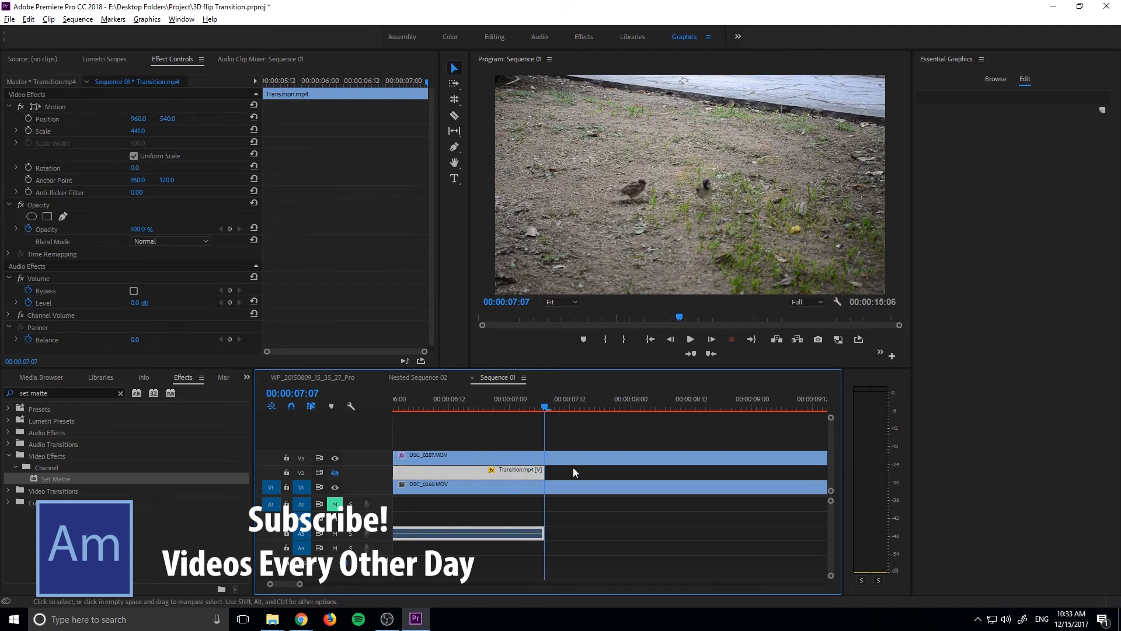
# Cut DSC_0287 at the end of Transition.mp4 and scrub partway through the transition.
pyautogui.click(453, 115)
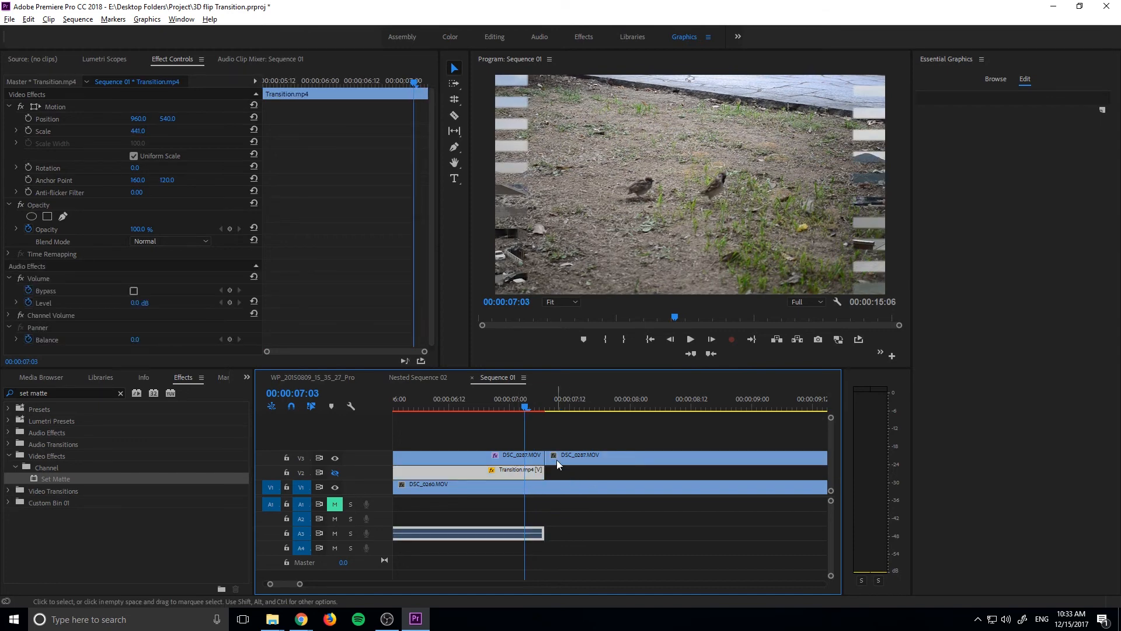
pyautogui.click(544, 407)
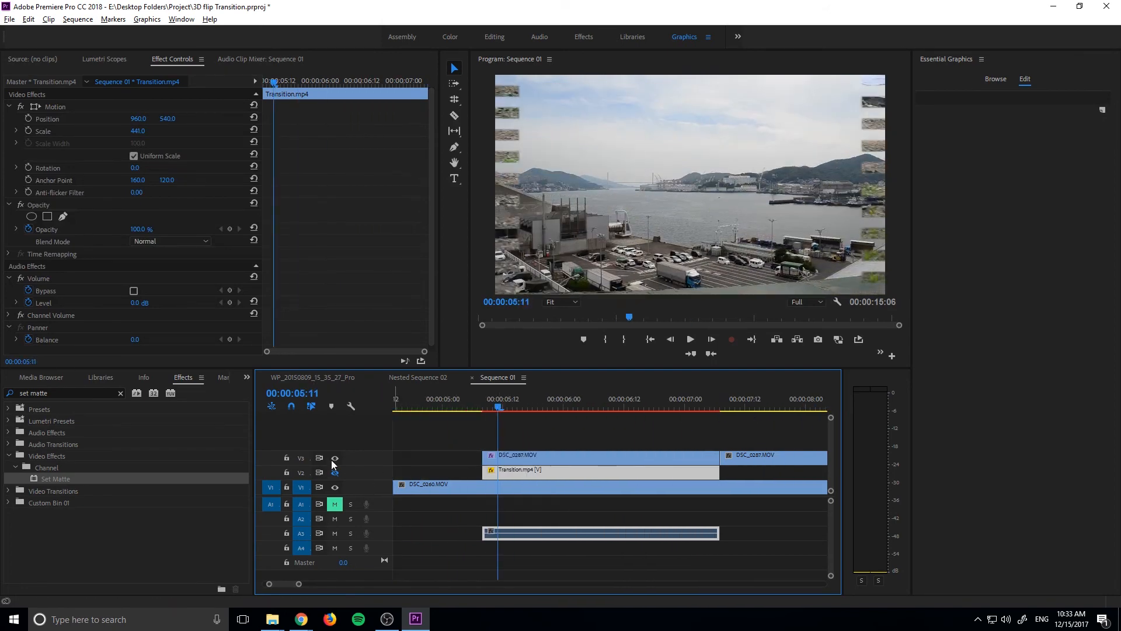
pyautogui.click(572, 407)
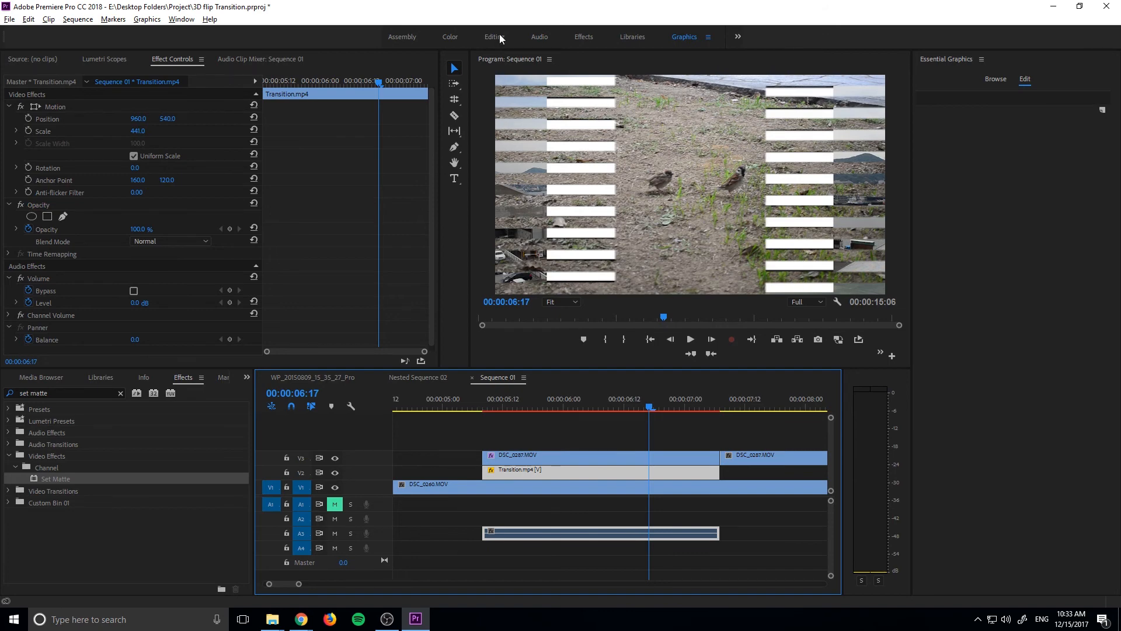
pyautogui.moveTo(350, 468)
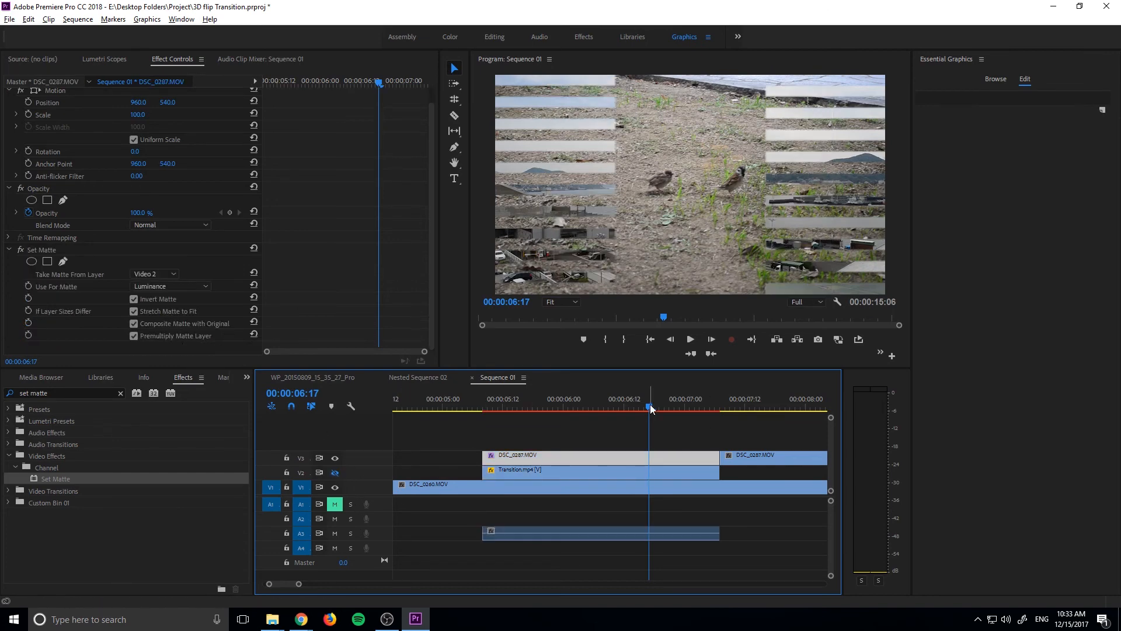
pyautogui.click(725, 407)
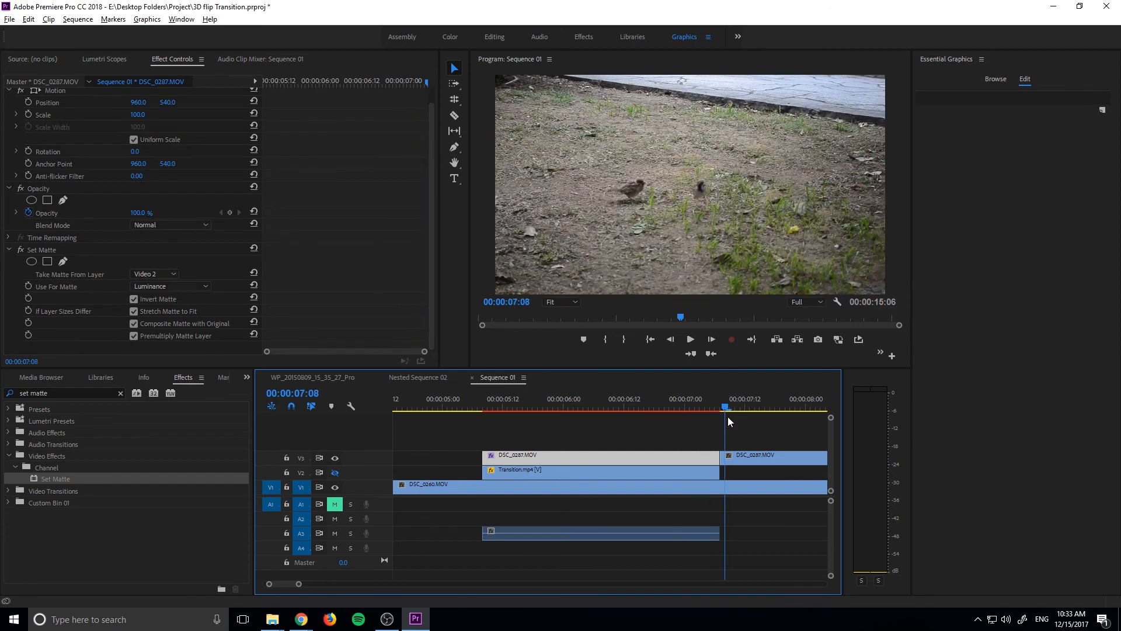
pyautogui.click(492, 408)
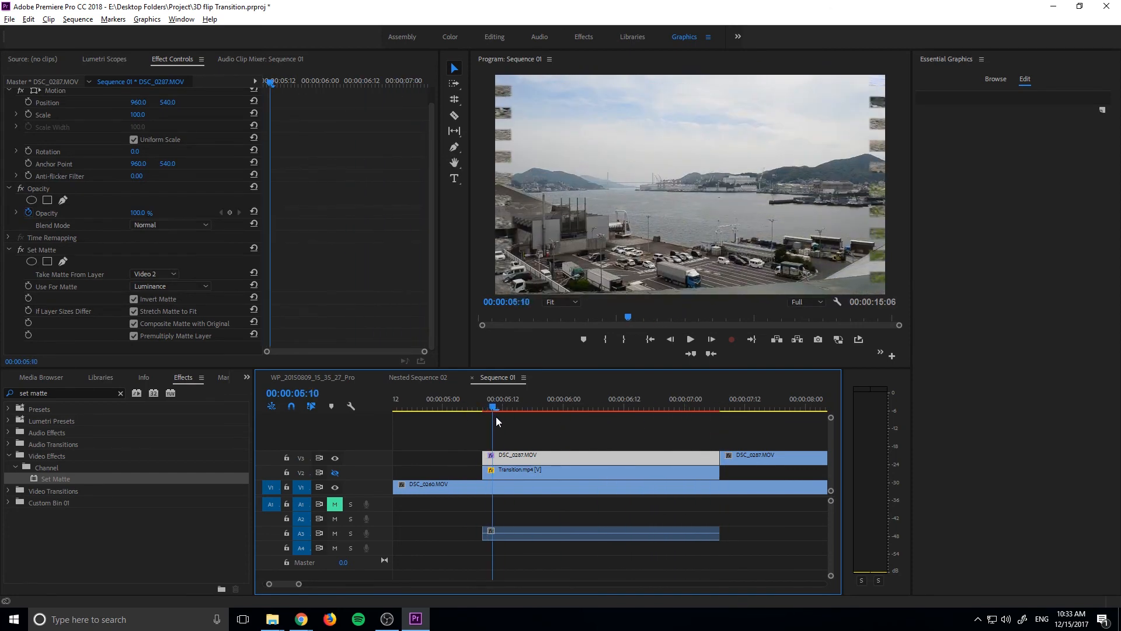
pyautogui.click(640, 422)
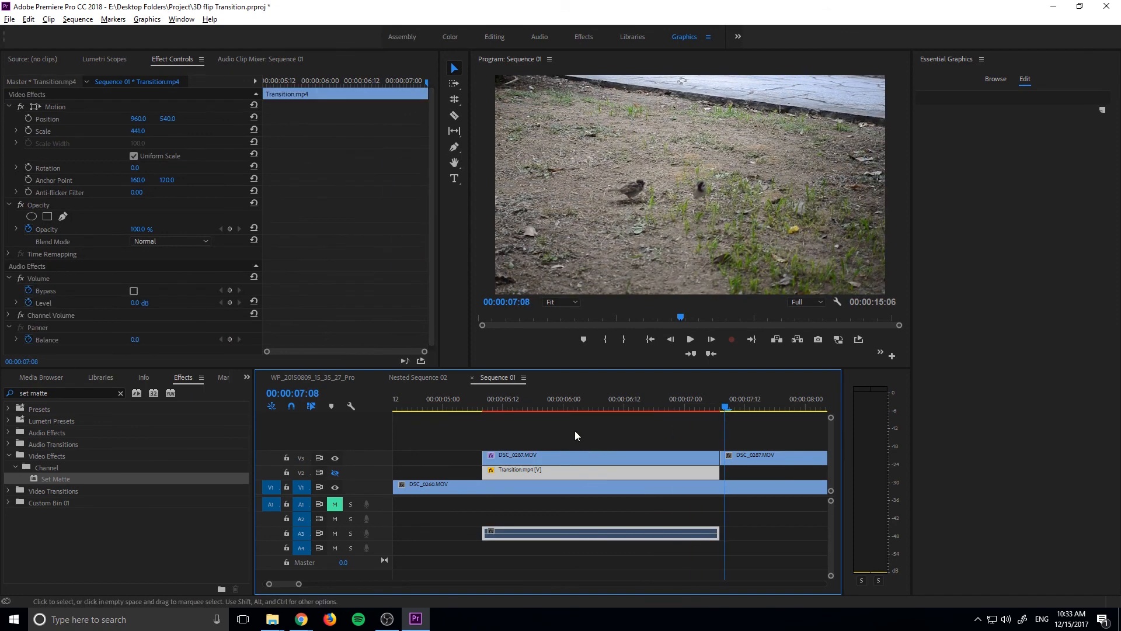
pyautogui.moveTo(654, 461)
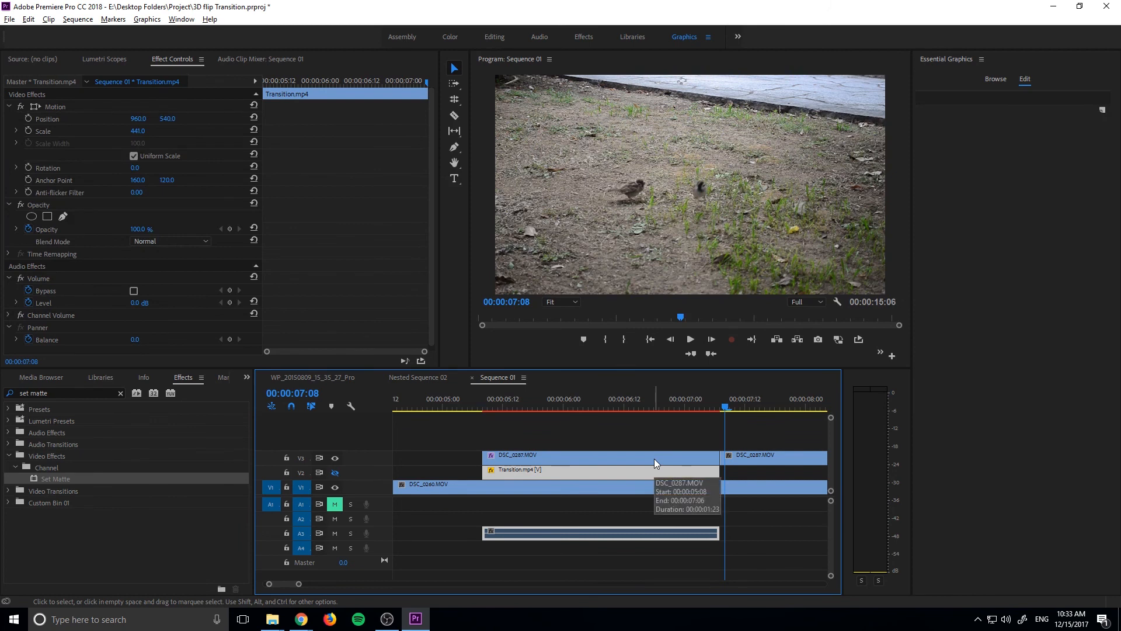
pyautogui.moveTo(659, 463)
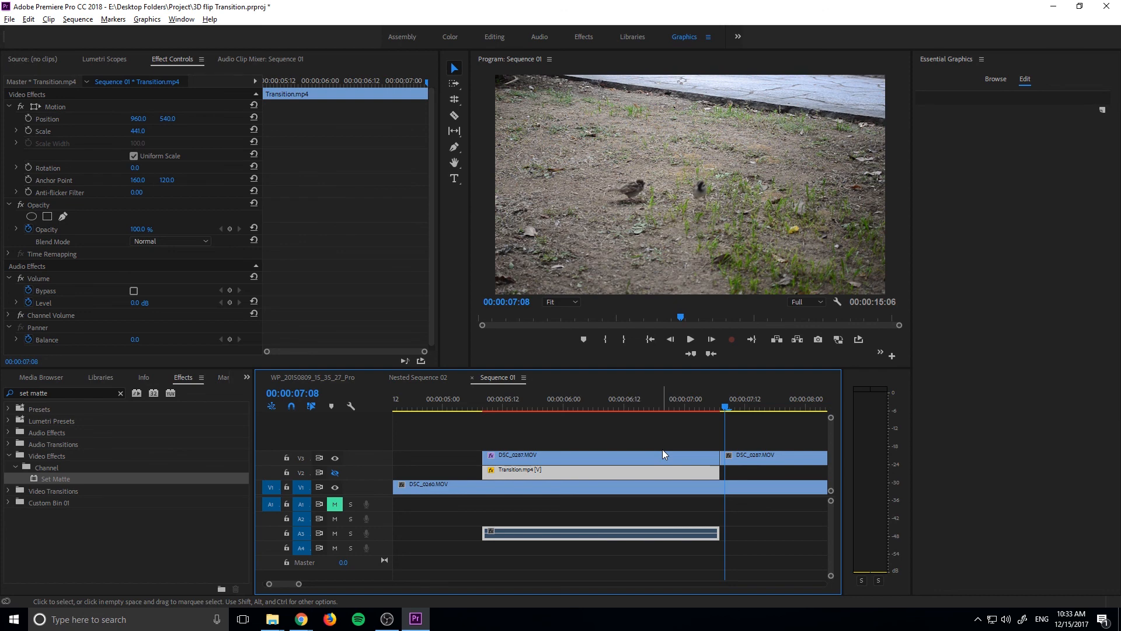
pyautogui.moveTo(662, 454)
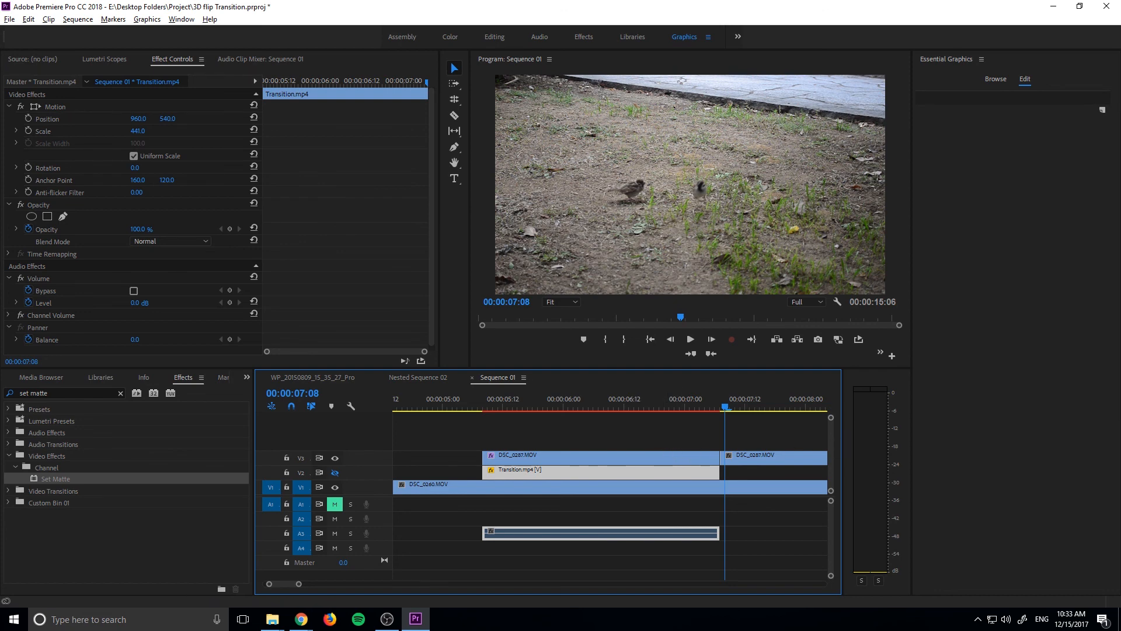